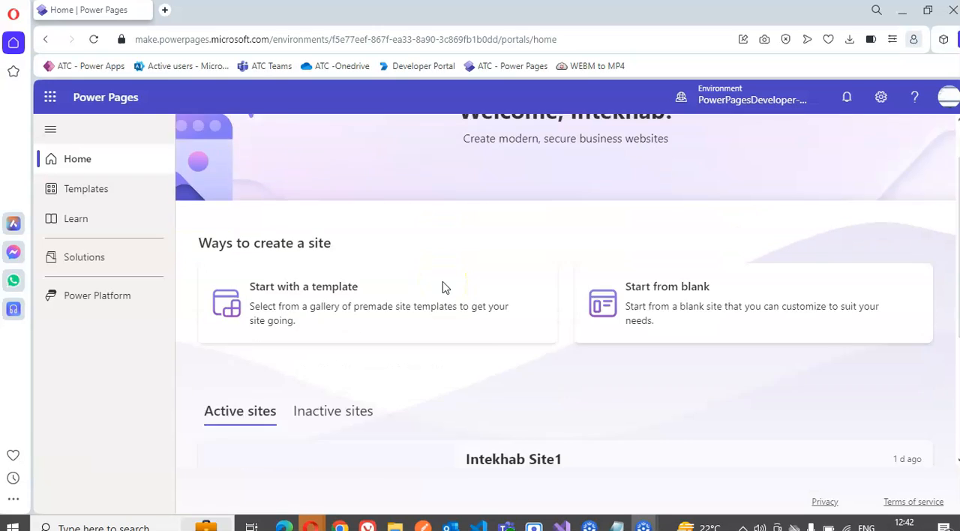
- View Page1 on the live Intekhab Site1 in a new tab
scroll(down, 3)
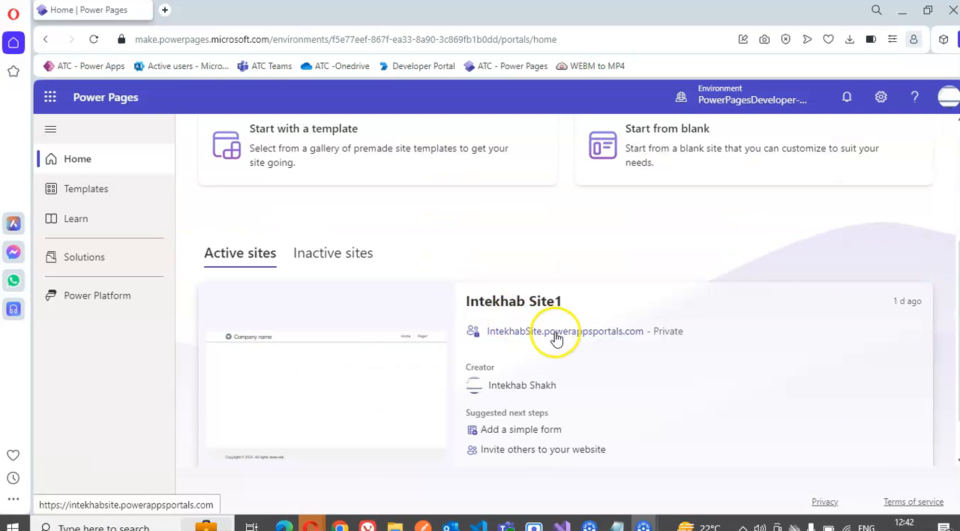
click(558, 331)
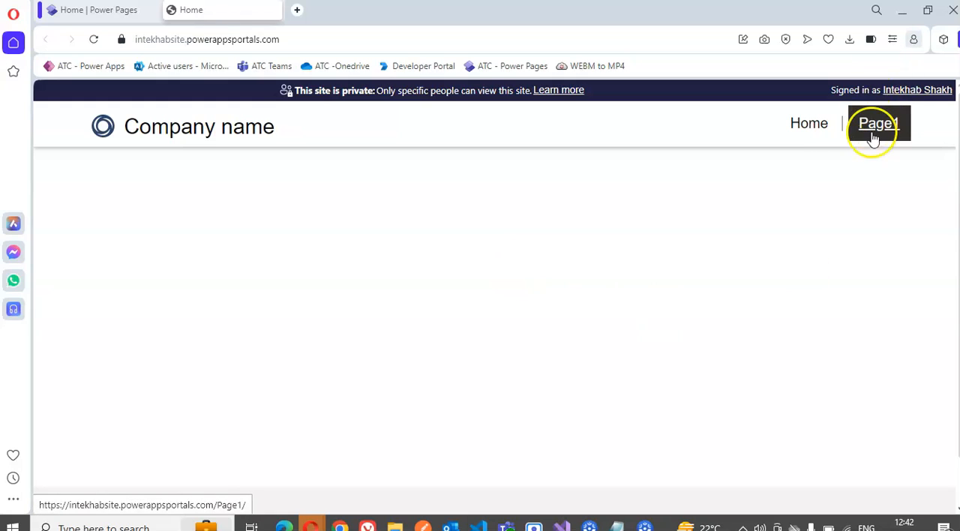
click(877, 123)
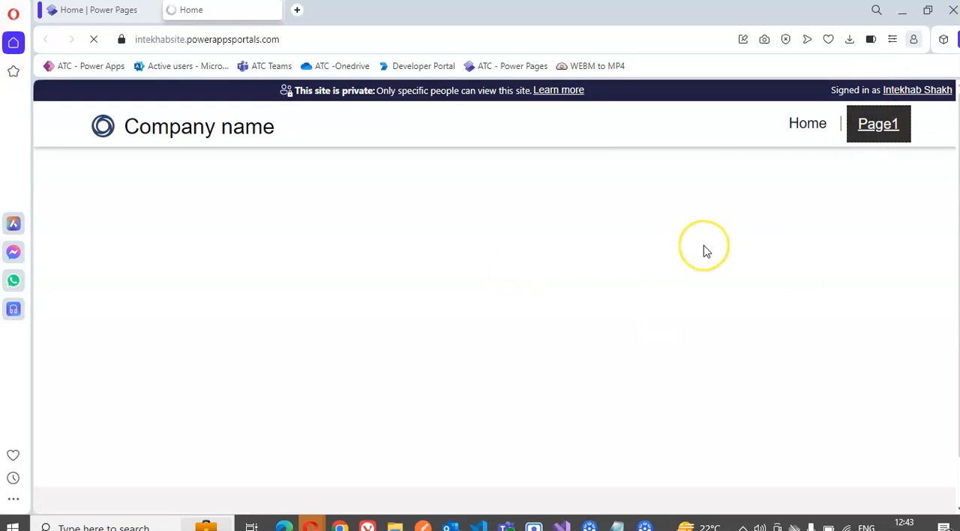
click(879, 124)
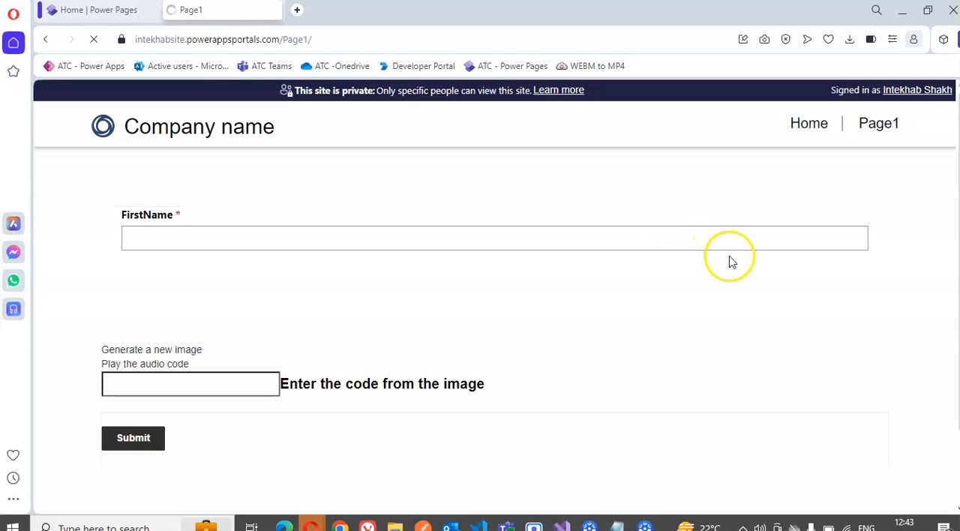
mouse_move(274, 10)
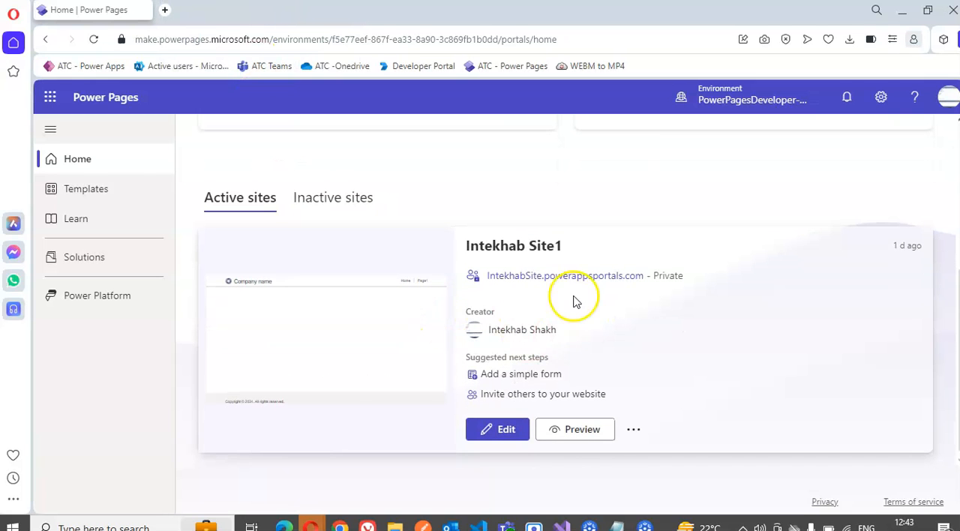
- Open Intekhab Site1 in the design studio and load Page1 from Main navigation
click(498, 429)
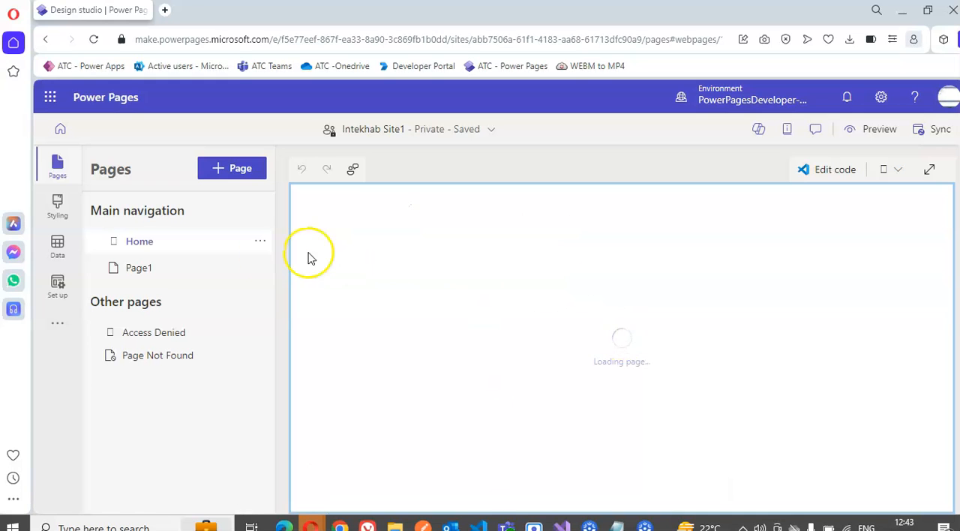
click(138, 268)
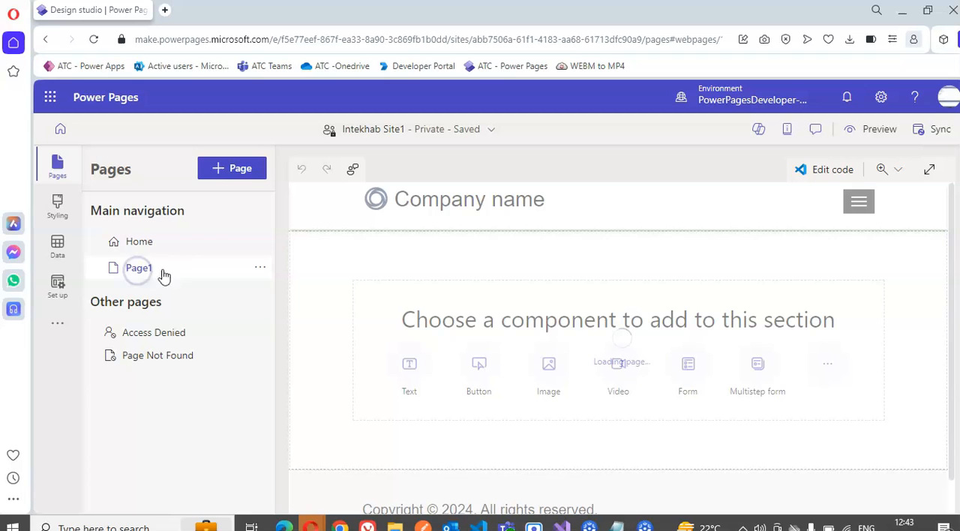
click(687, 364)
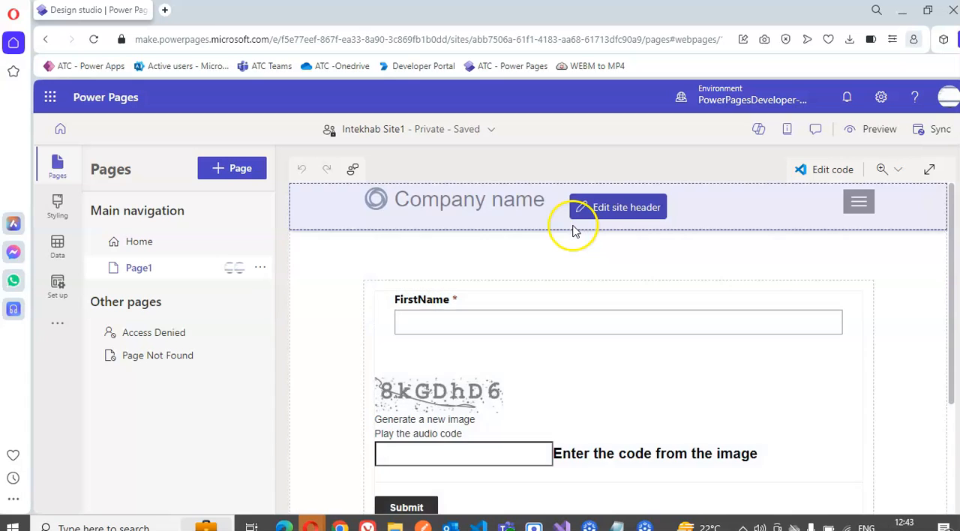
click(832, 356)
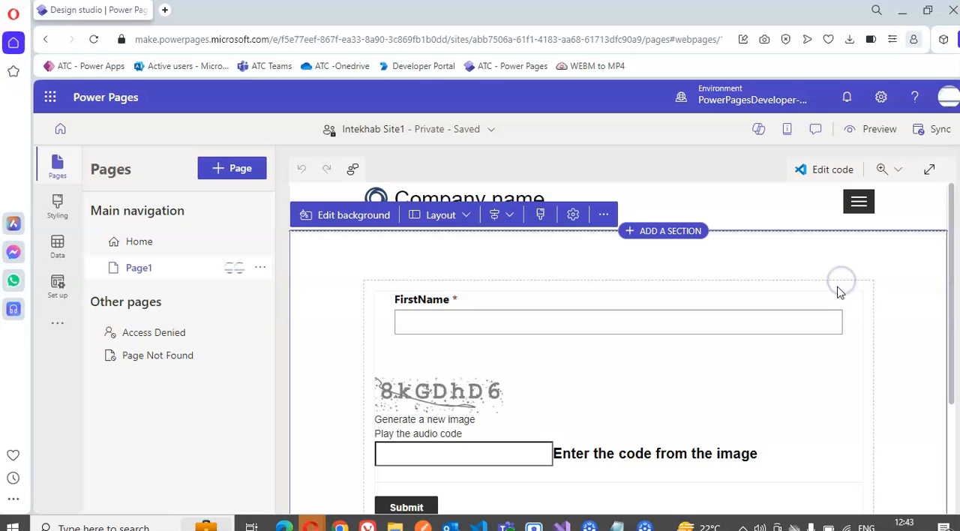
- Select the whole FirstName form on the Page1 canvas
click(547, 293)
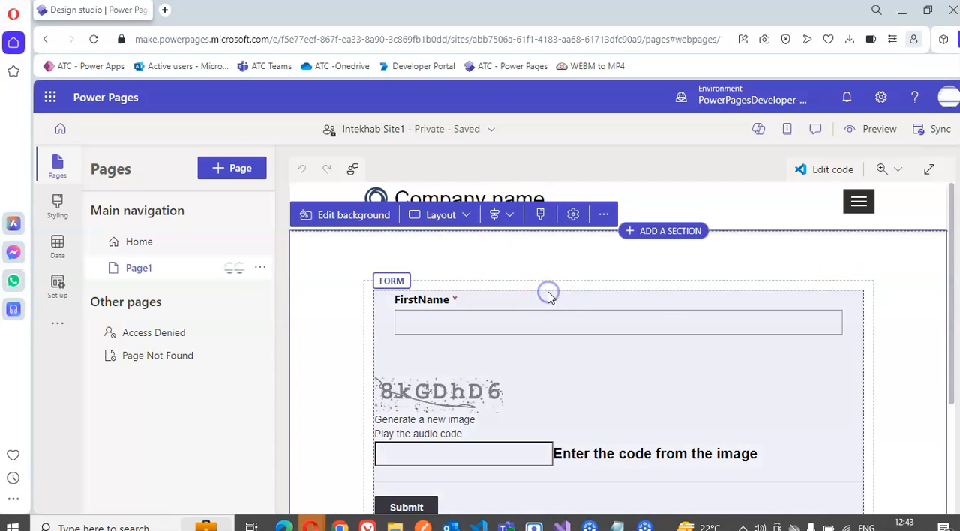
click(617, 322)
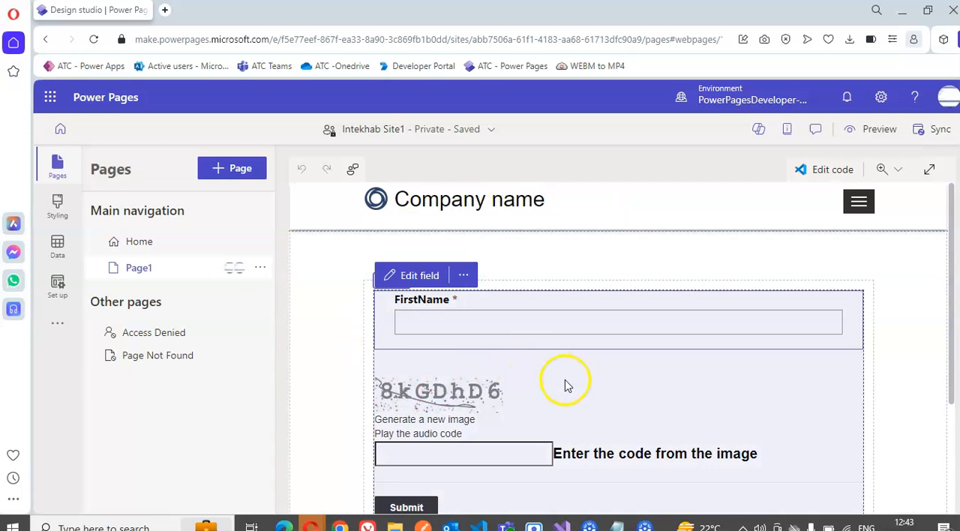
click(616, 323)
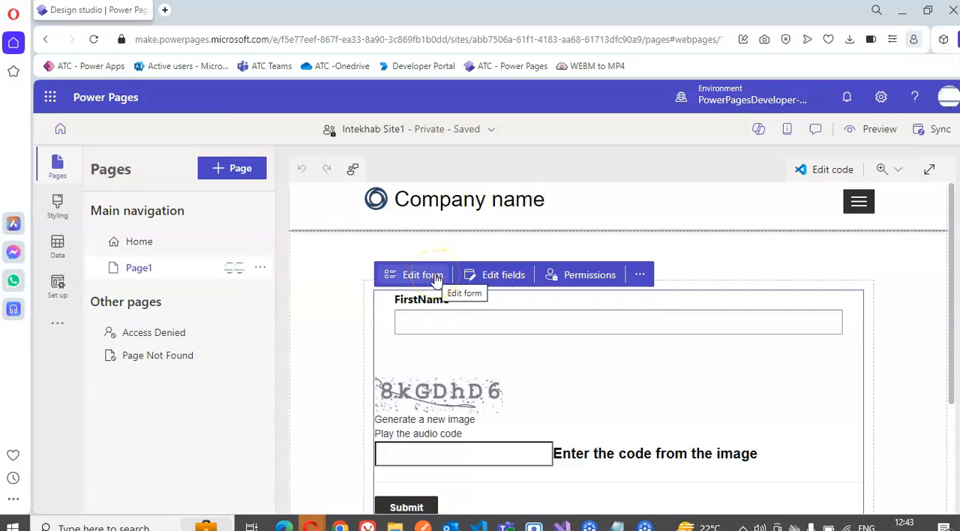
- Untick Show CAPTCHA for anonymous and authenticated users in the form's CAPTCHA settings and apply
click(423, 275)
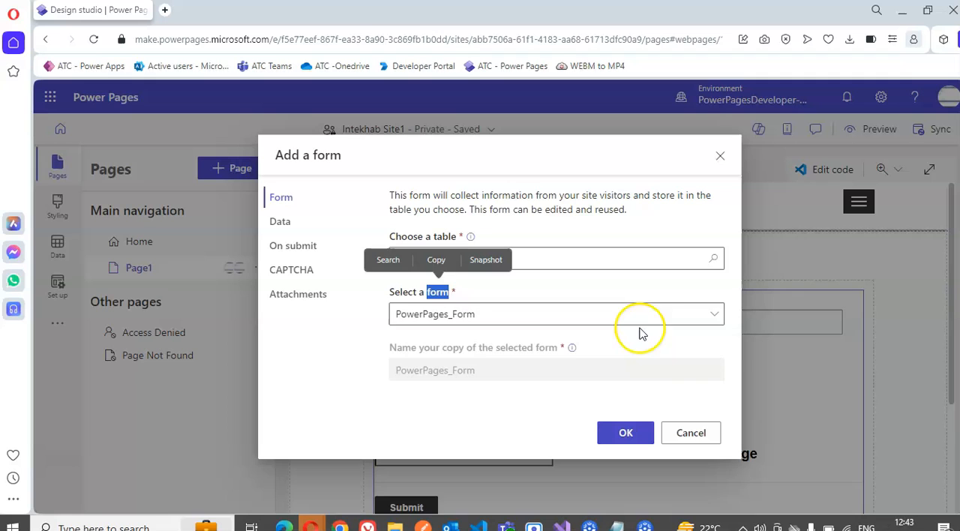
click(291, 269)
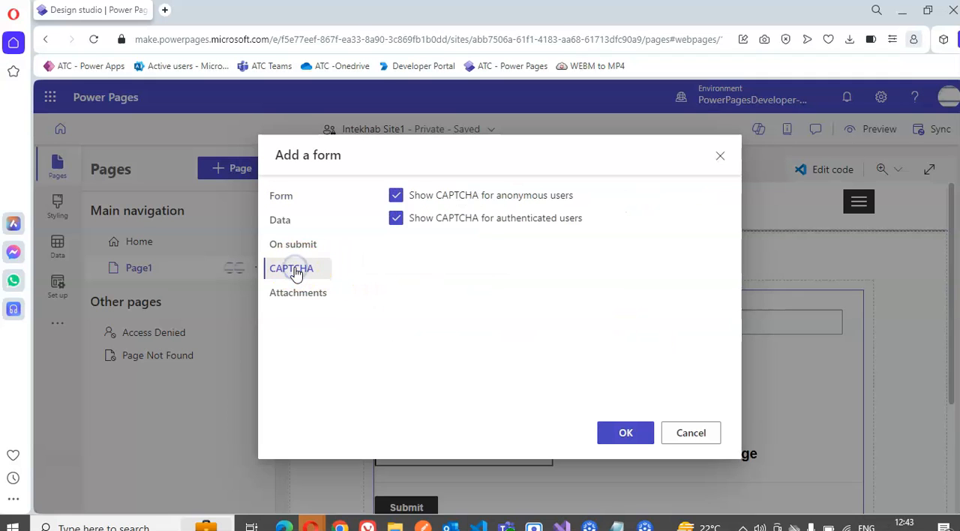
click(396, 196)
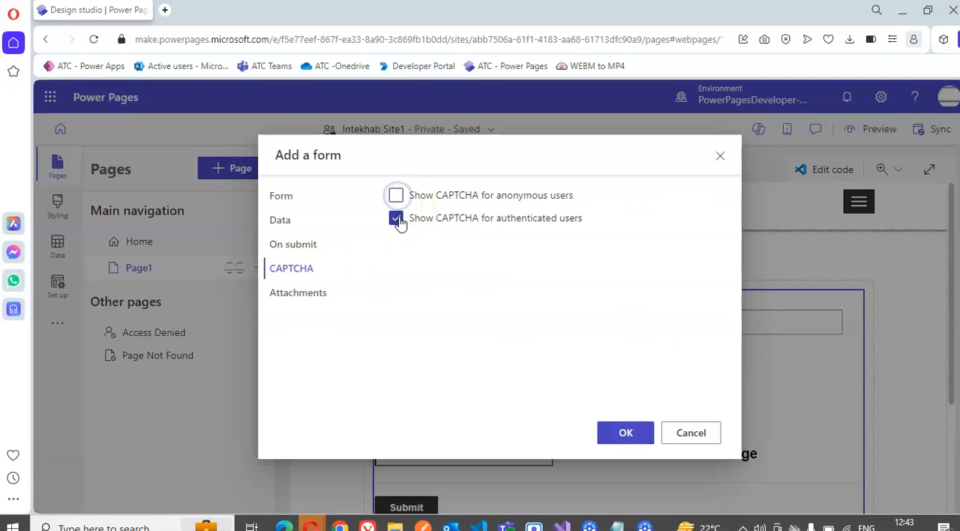
click(396, 218)
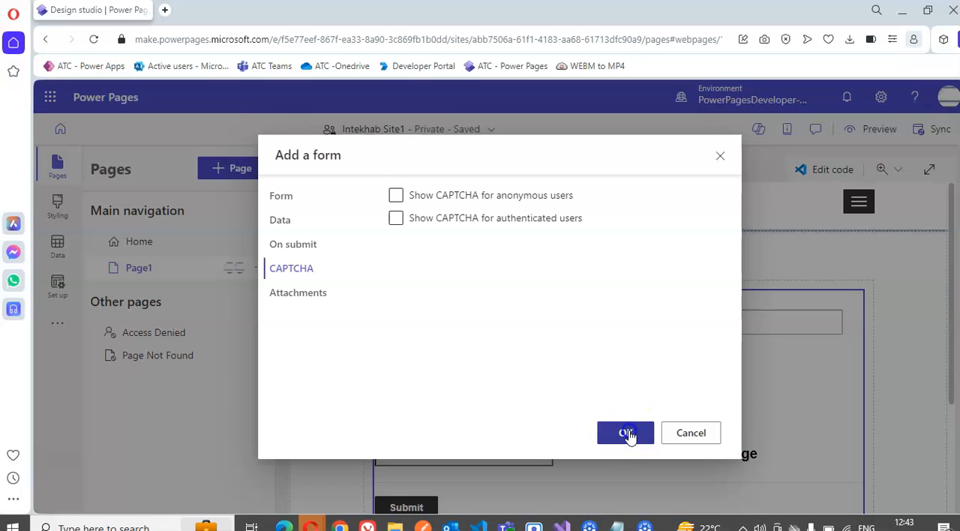
click(626, 433)
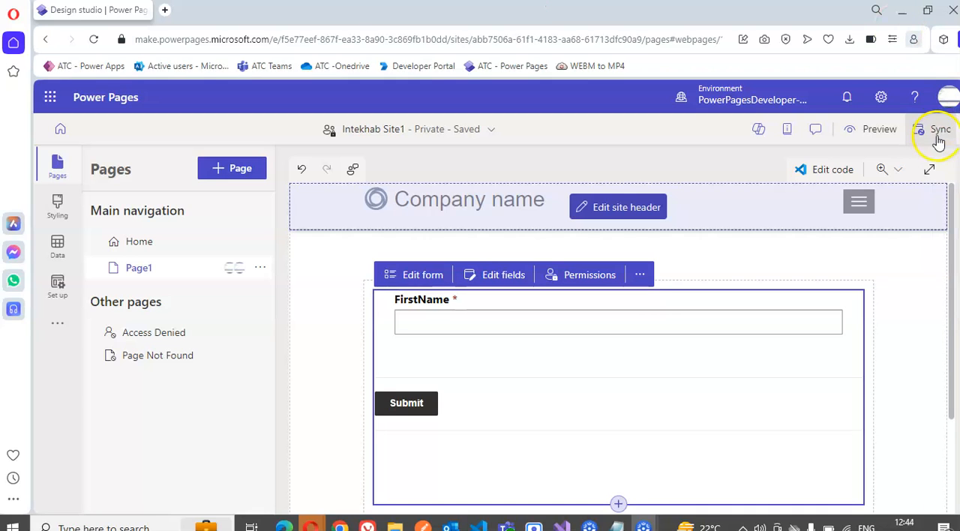
mouse_move(940, 129)
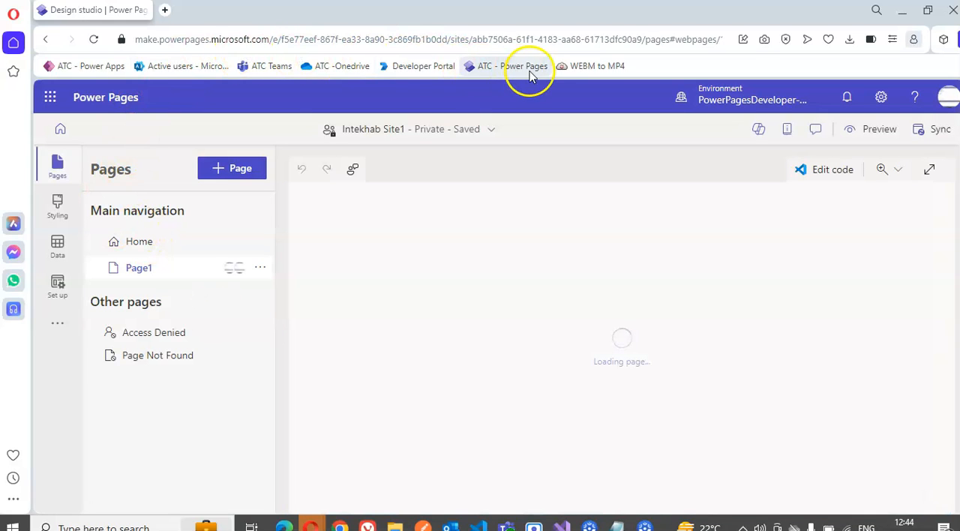
- Leave the studio despite the unsaved-changes prompt, recheck the form's CAPTCHA settings, and return home
click(515, 66)
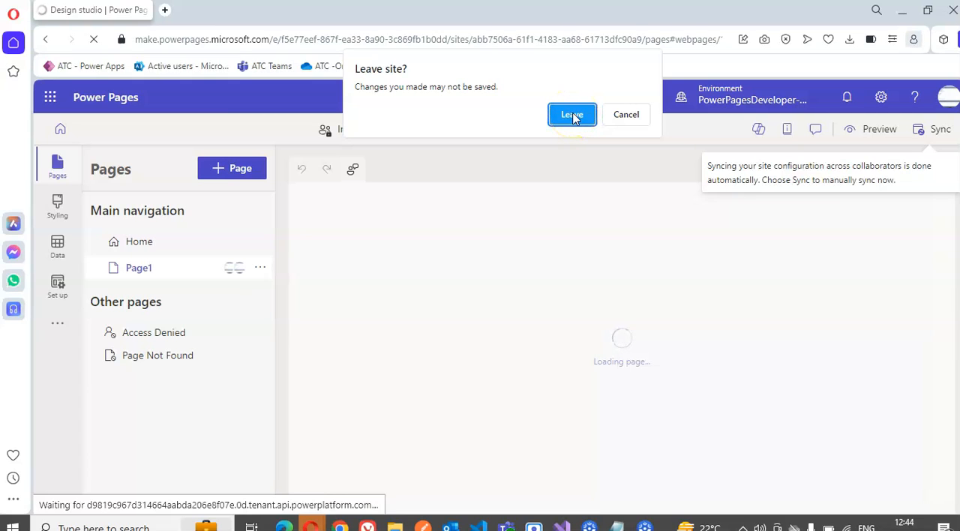
click(572, 114)
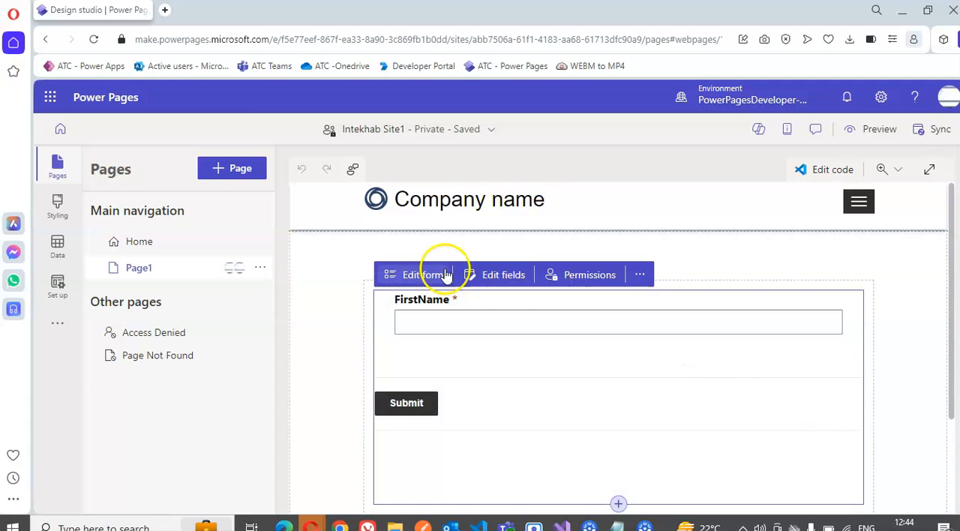
click(422, 275)
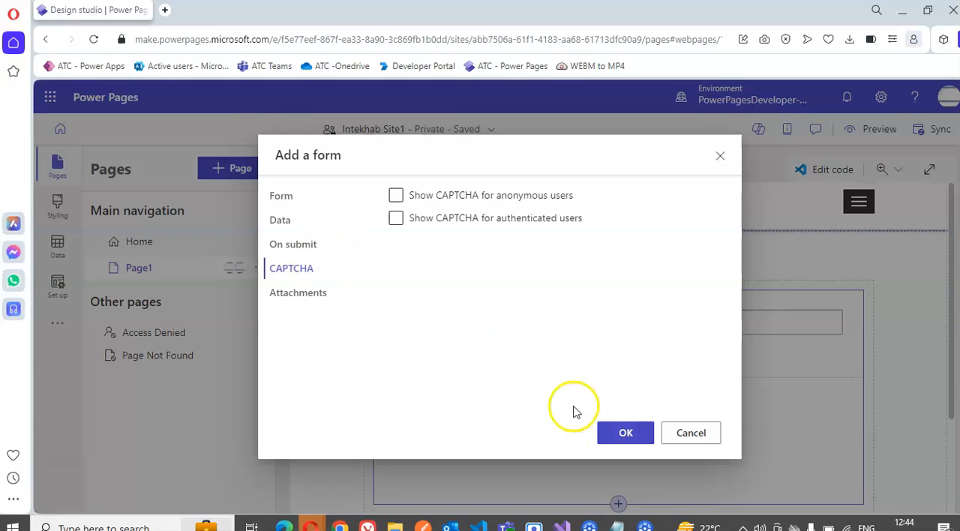
click(625, 432)
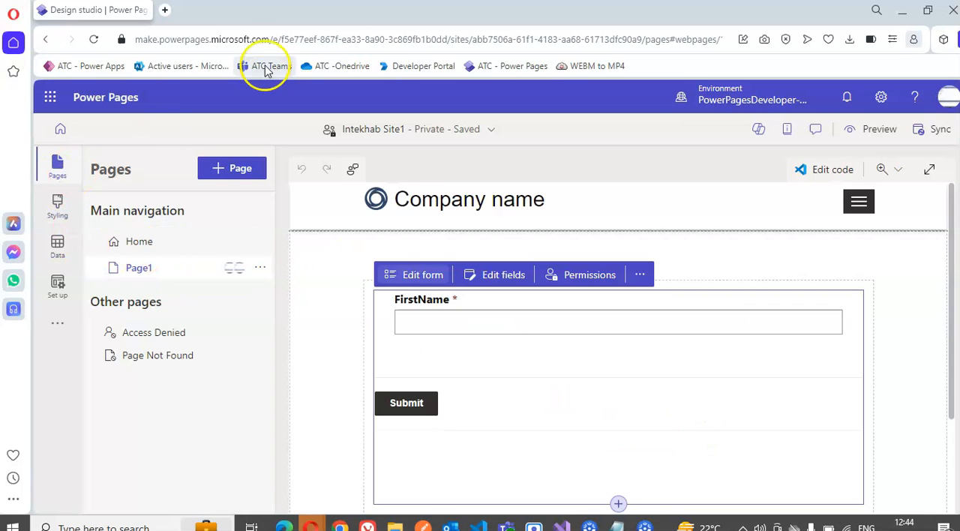
click(267, 66)
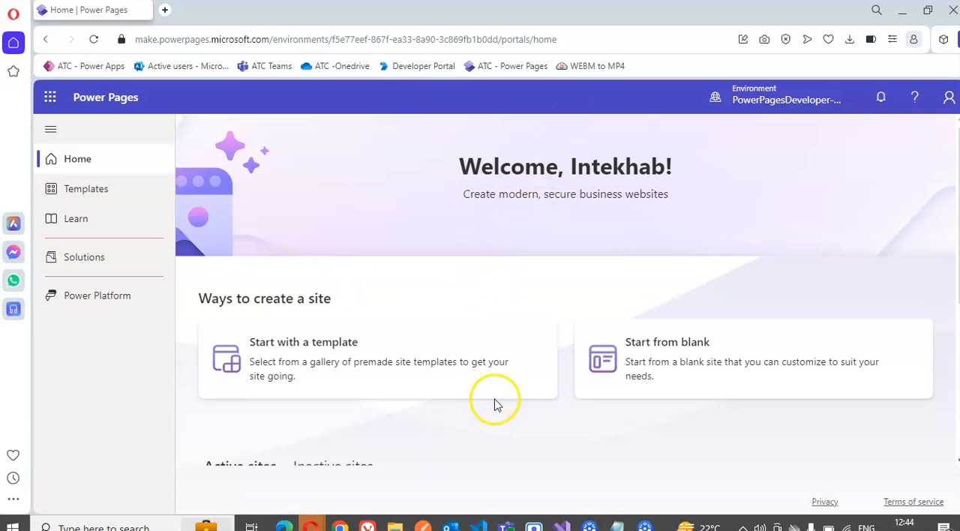
- Preview Intekhab Site1 in a new tab and navigate to Page1's FirstName form
scroll(down, 3)
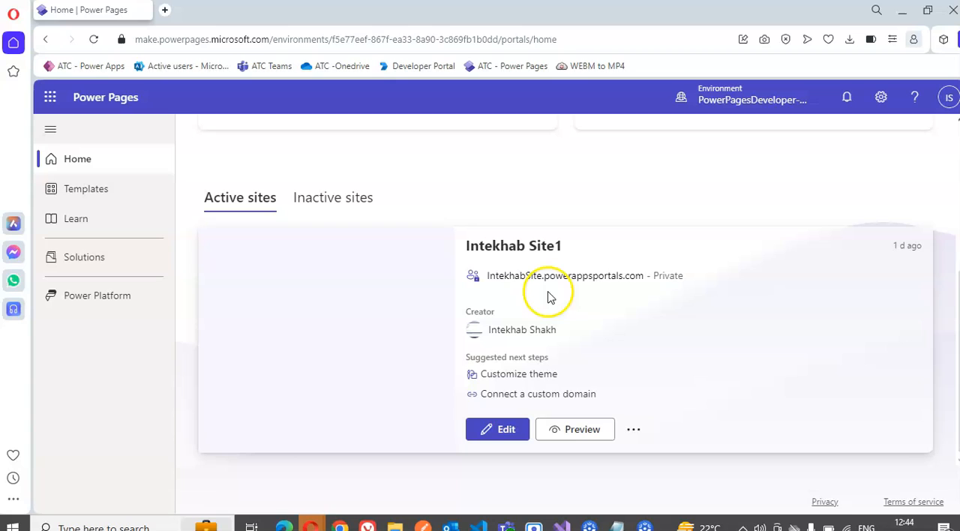
click(574, 429)
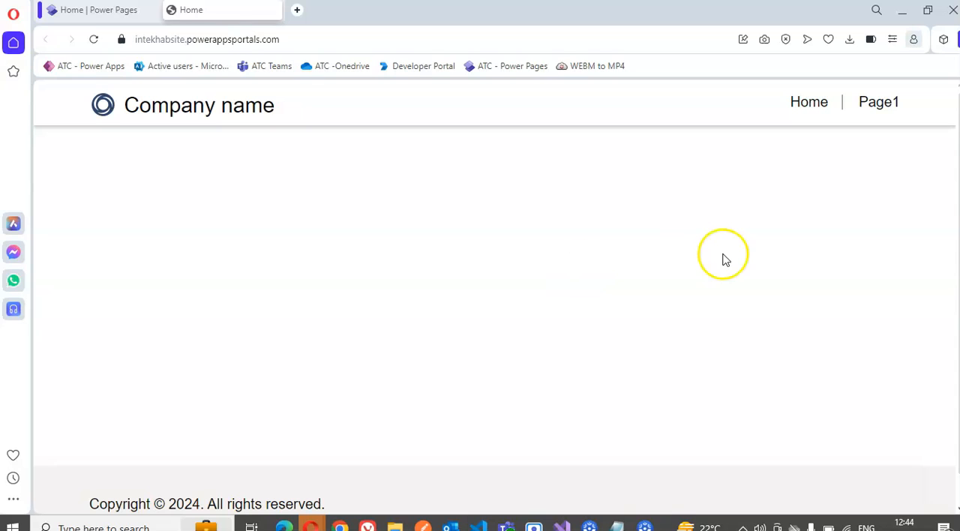
click(878, 102)
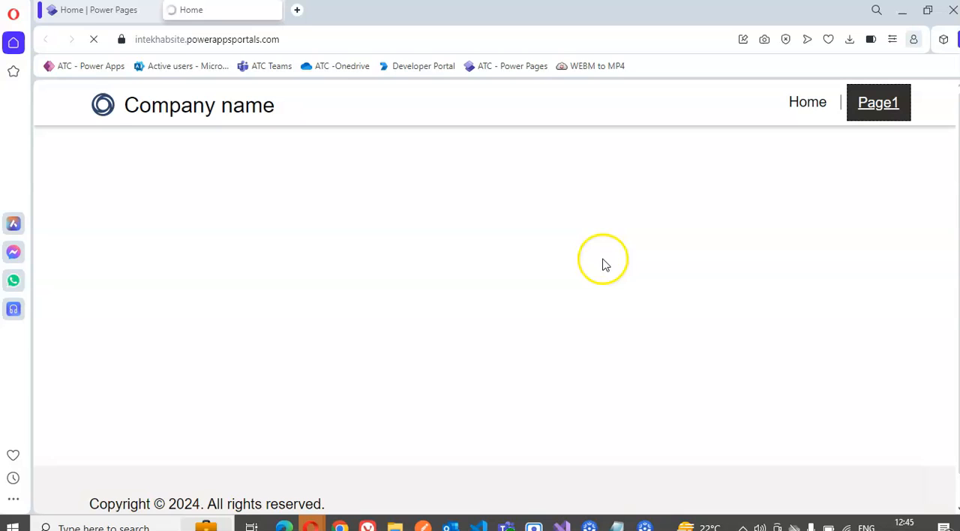
click(878, 102)
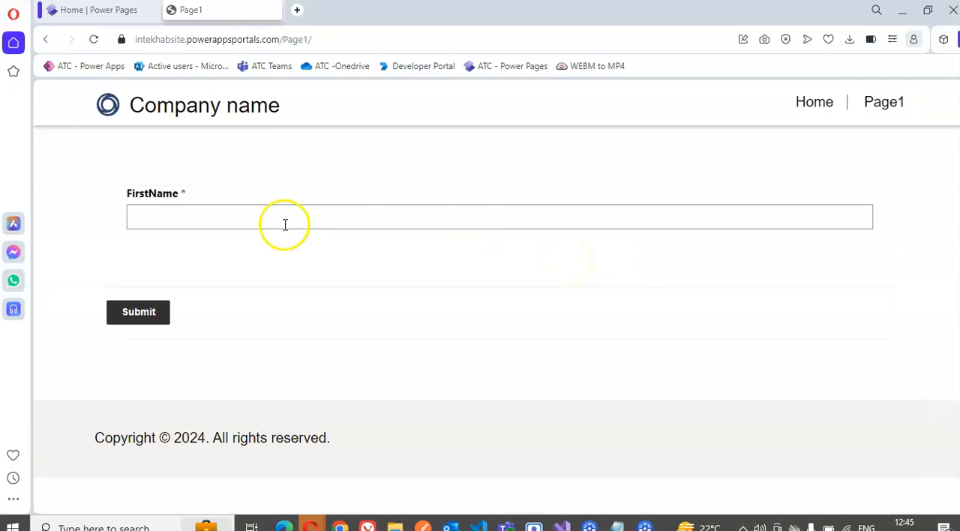
- Enter 'The Captcha Gone' as FirstName, submit the form, and start a fresh browser tab
click(283, 217)
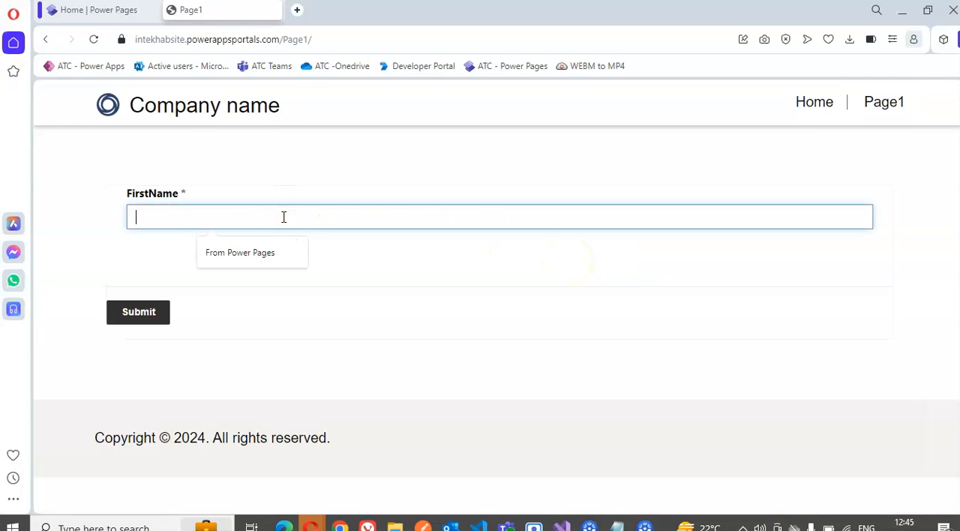
text(The Cap)
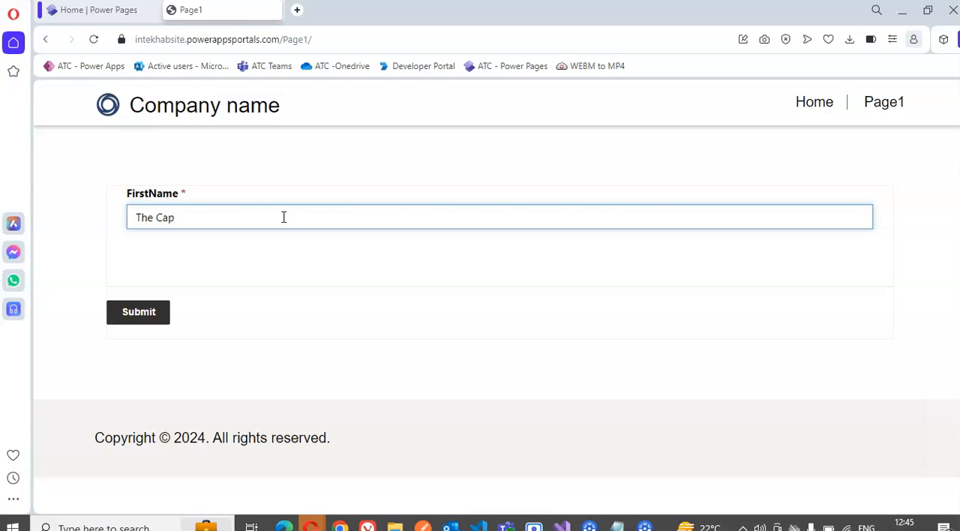
text(tcha)
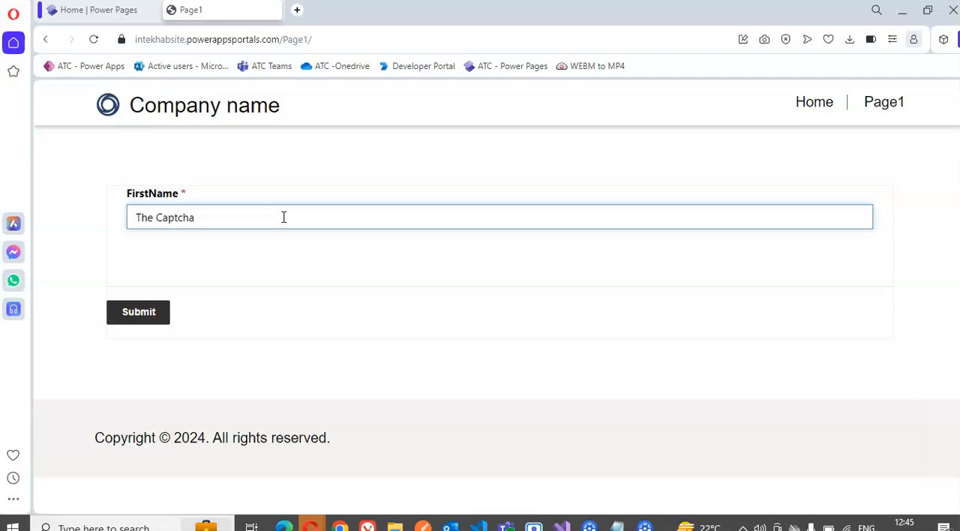
text(Gone)
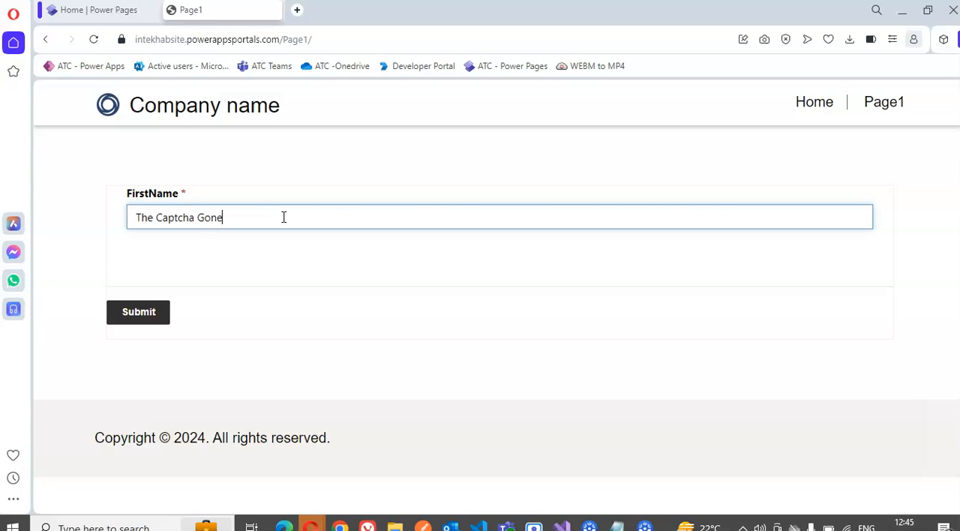
click(138, 311)
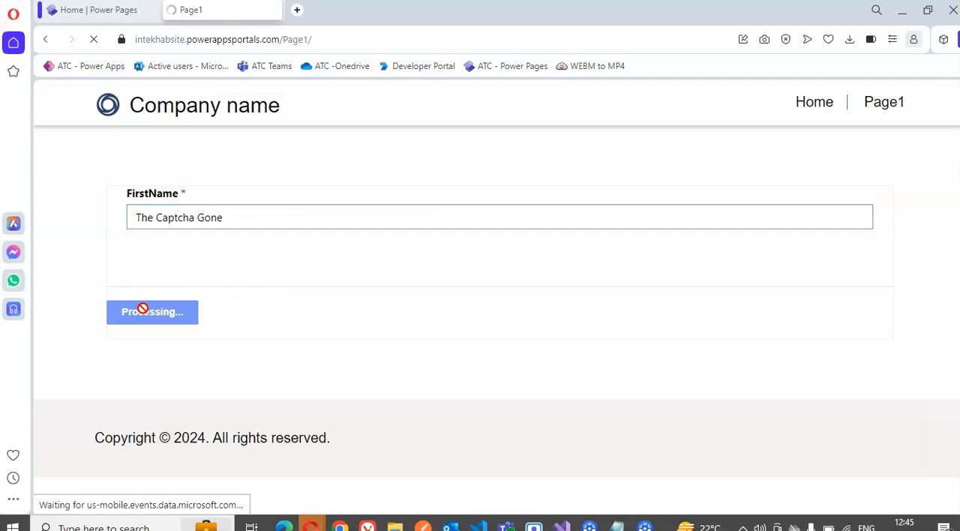
click(152, 312)
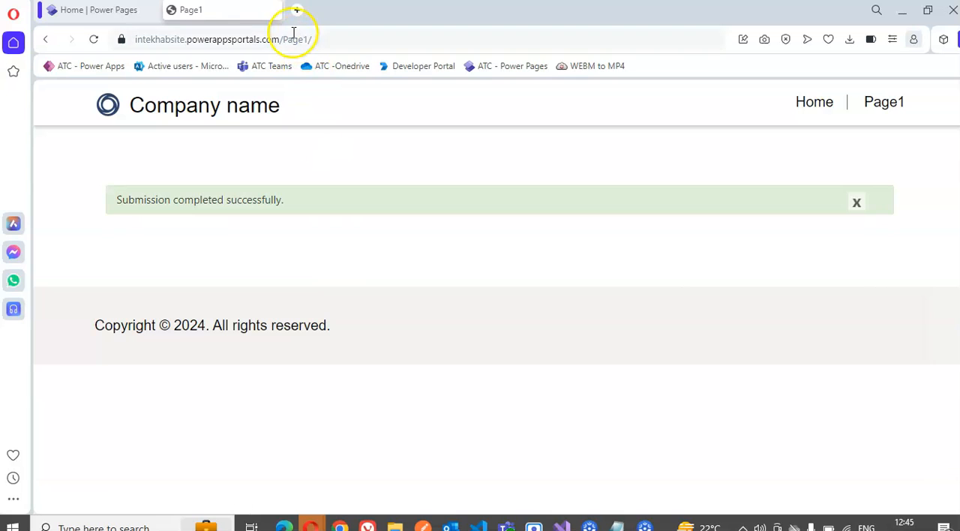
click(296, 9)
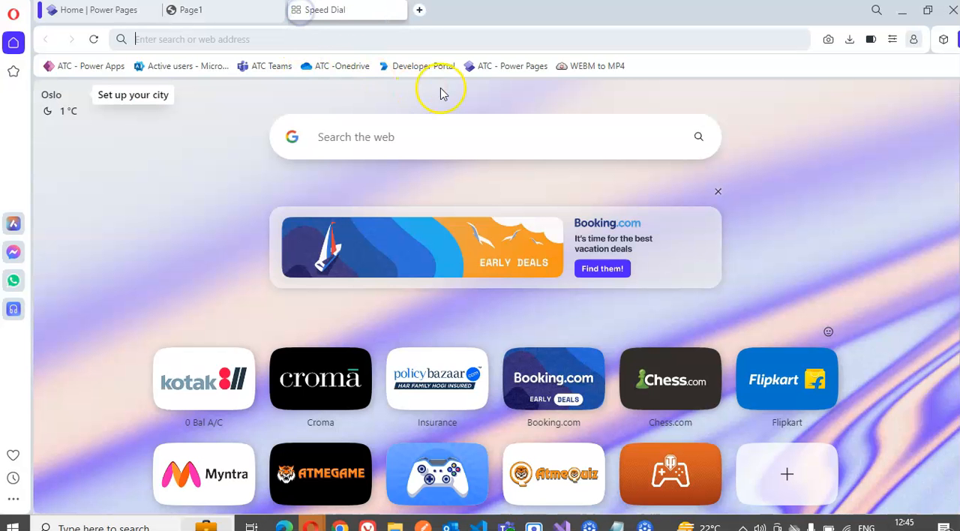
- From the Power Pages home, switch via the Power Platform pane to Power Apps
click(512, 66)
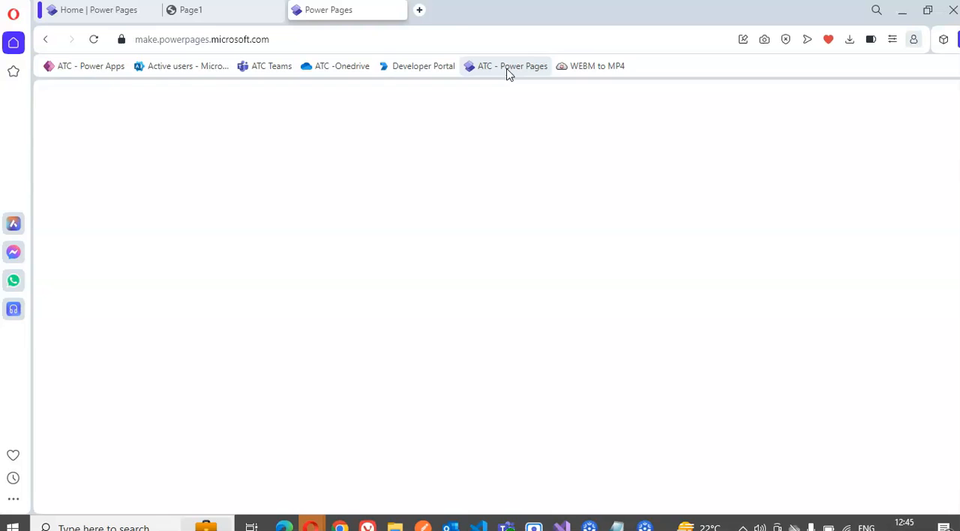
click(513, 66)
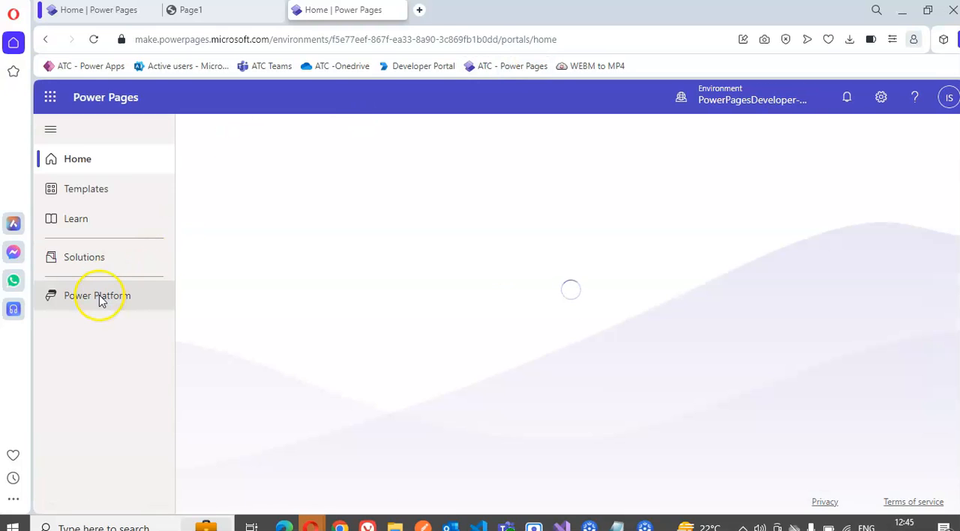
click(96, 295)
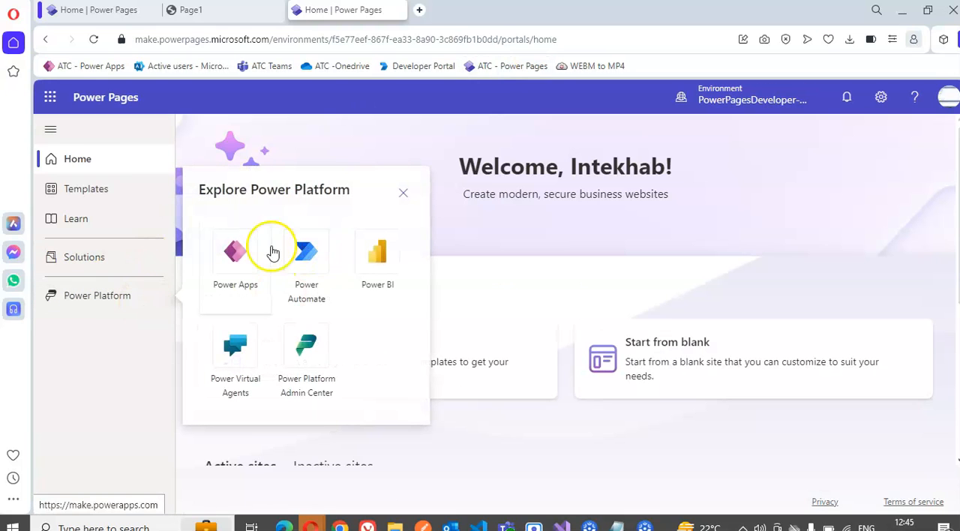
click(235, 251)
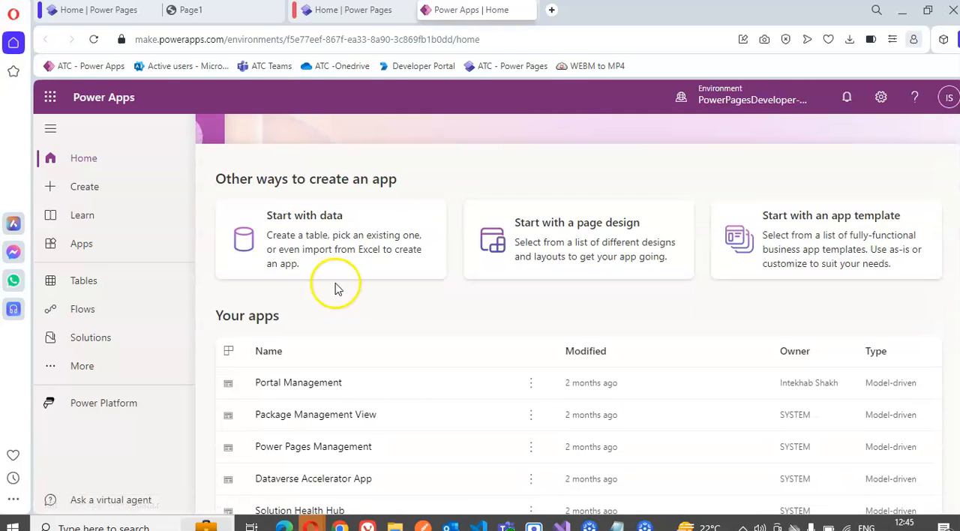
- Open PowerPages_Table from Tables and single out the 'The Captcha Gone' record
scroll(down, 3)
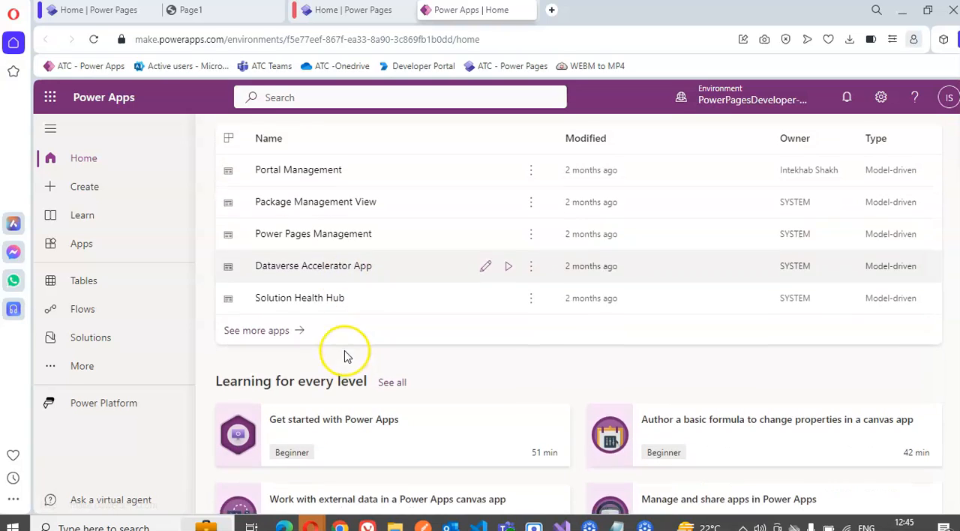
click(83, 280)
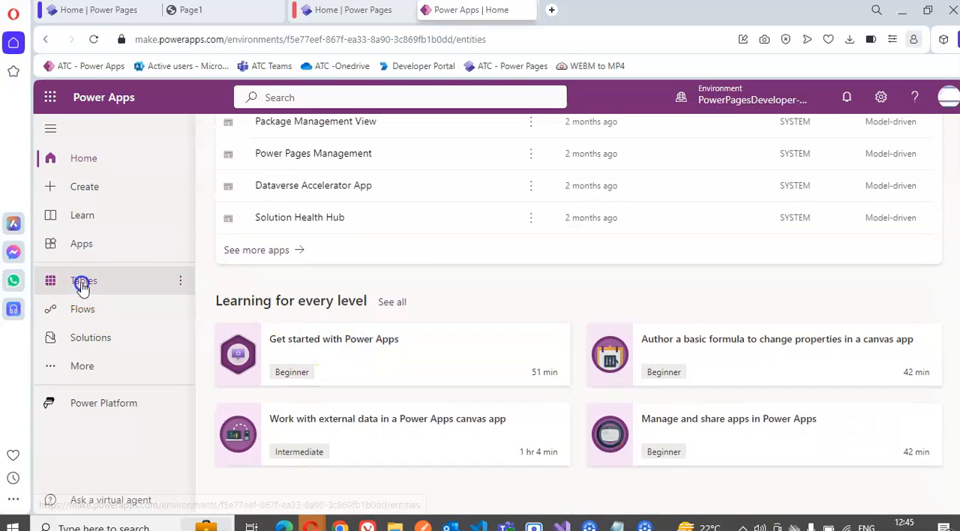
click(83, 281)
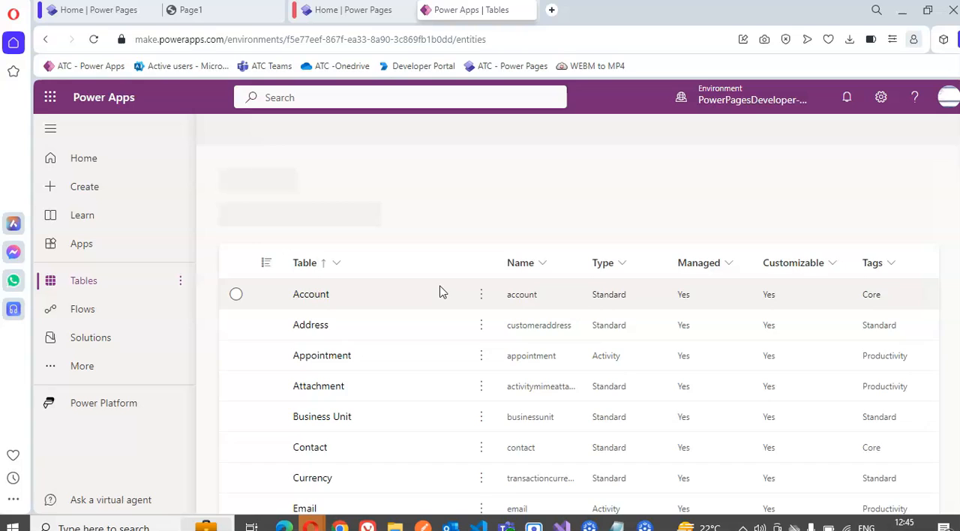
scroll(down, 3)
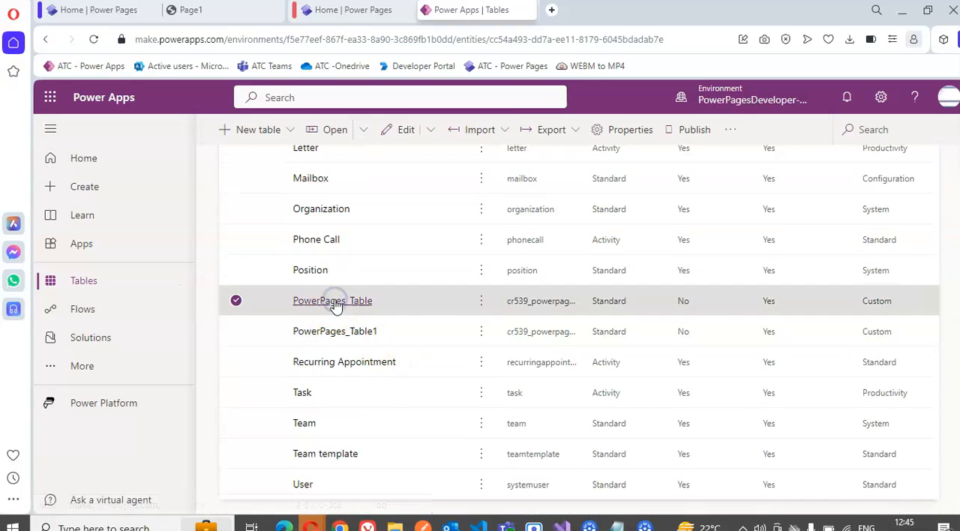
click(332, 301)
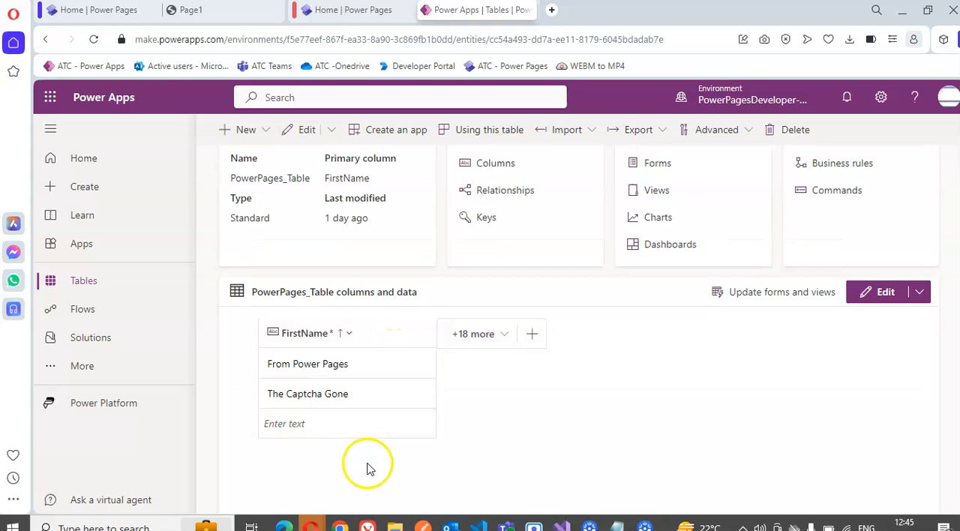
double_click(308, 393)
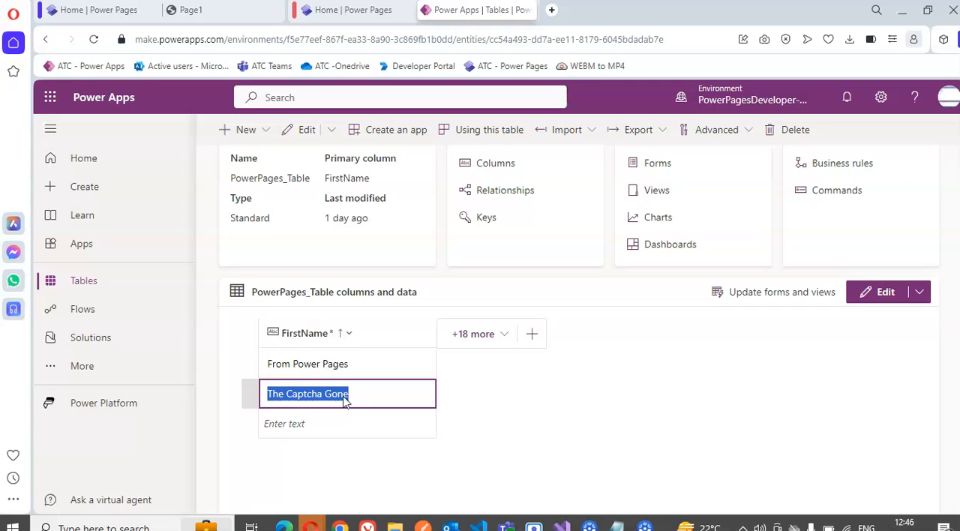
- Return to Power Pages, reopen Intekhab Site1 in the studio and go to Page1's form
click(97, 10)
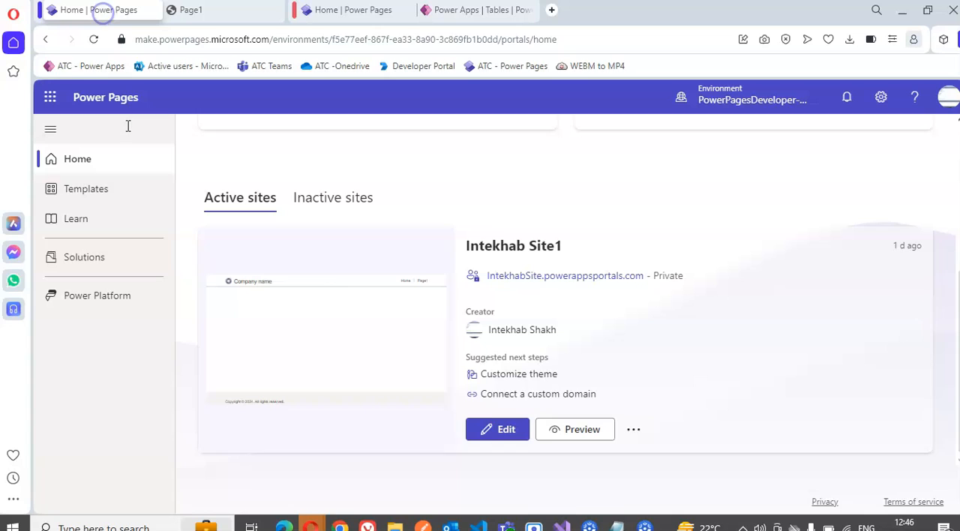
click(497, 429)
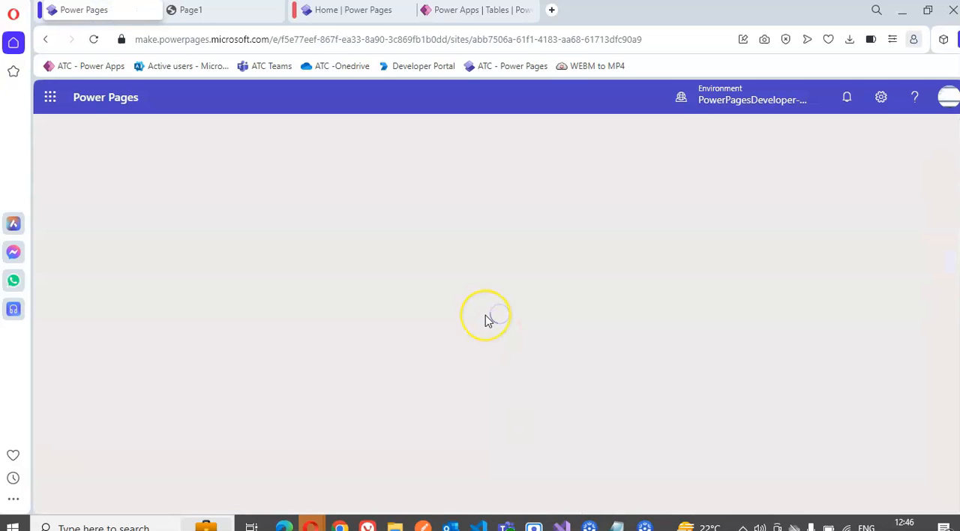
mouse_move(810, 266)
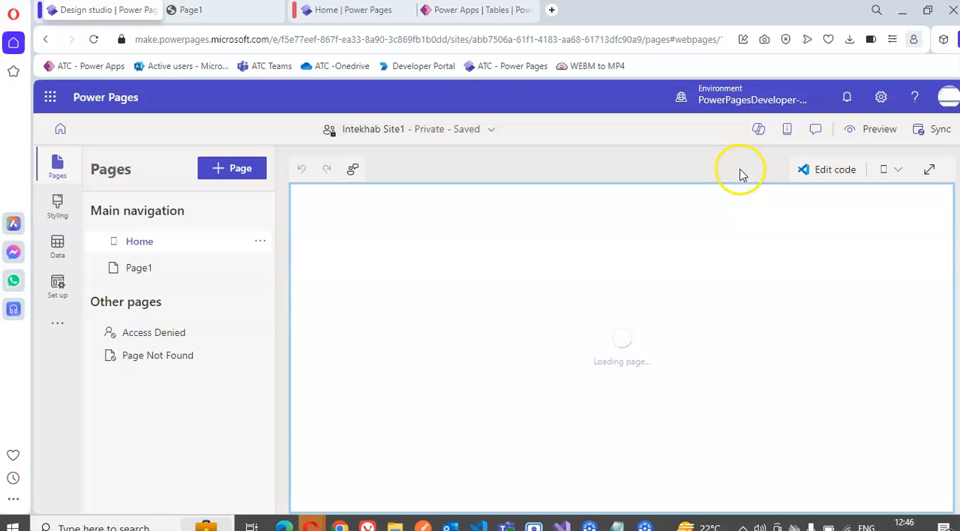
click(139, 267)
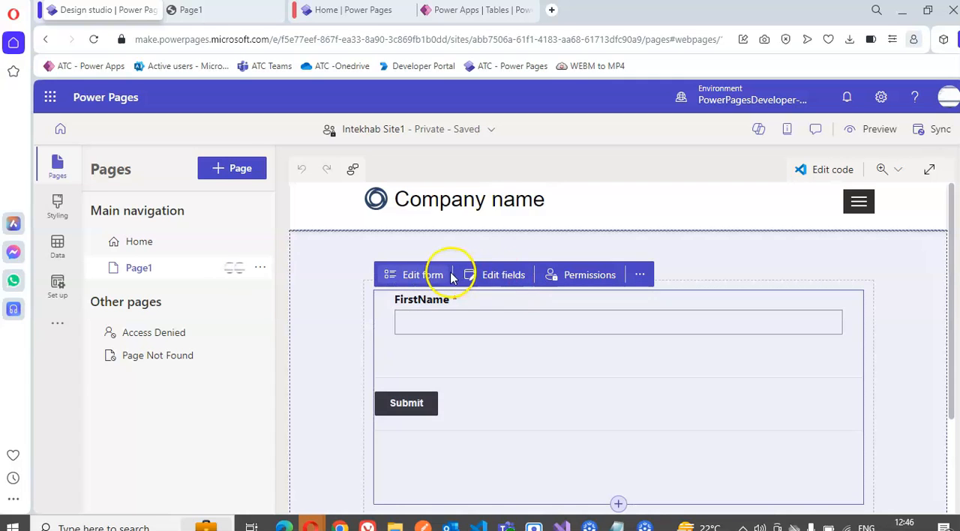
- Apply the form settings with both Show CAPTCHA boxes ticked, then sync the site
click(415, 275)
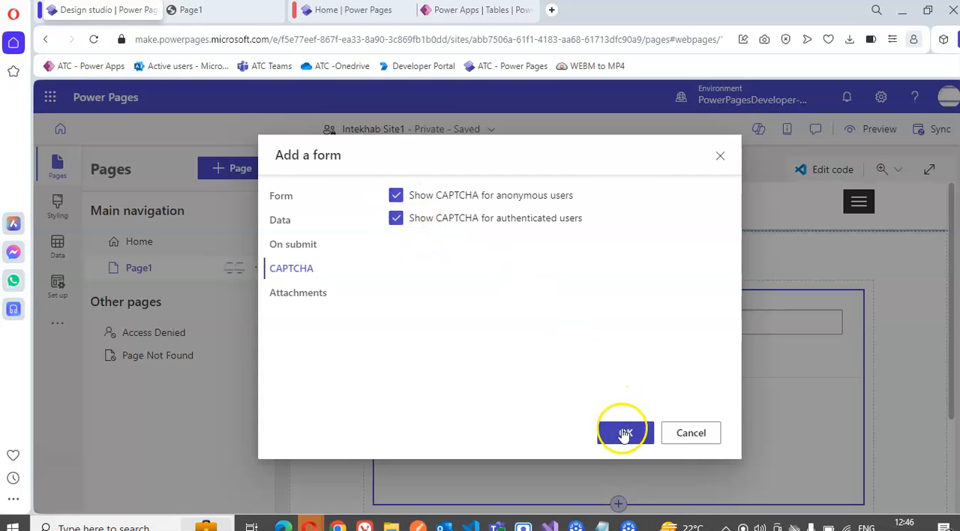
click(624, 433)
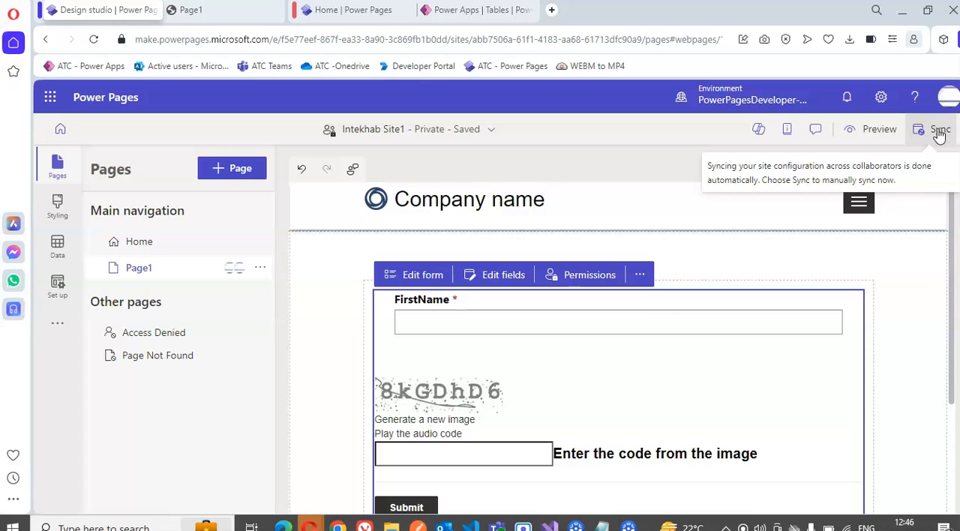
click(940, 129)
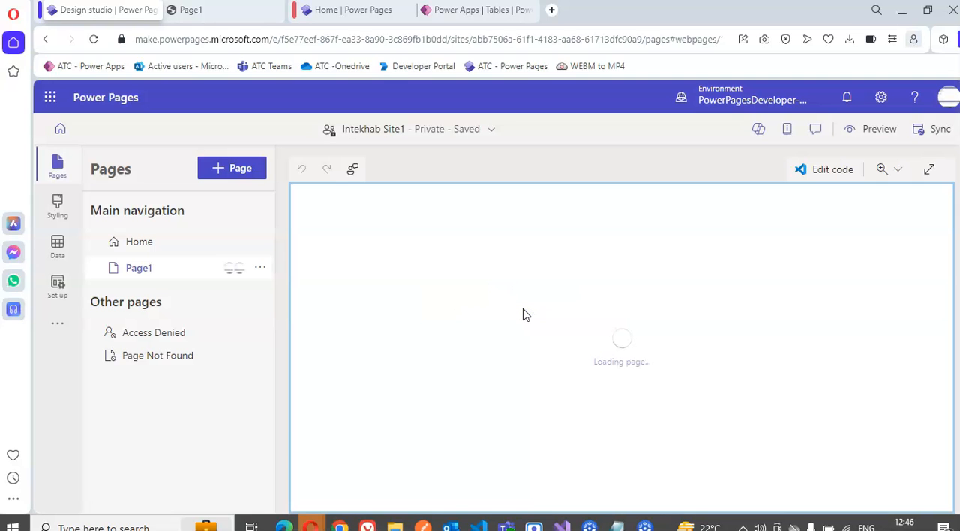
mouse_move(553, 12)
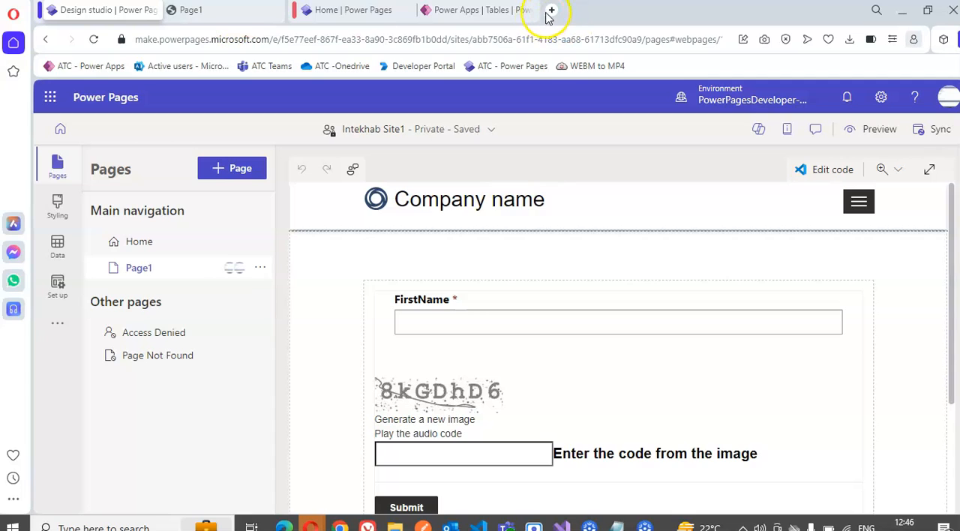
- In a new tab, reach the live site from Power Pages home and load Page1 with its CAPTCHA
click(552, 10)
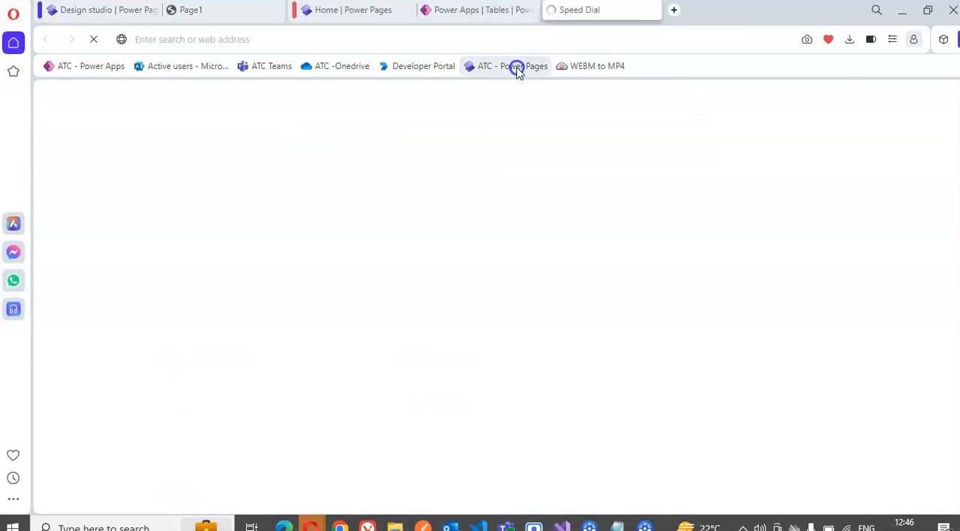
click(513, 66)
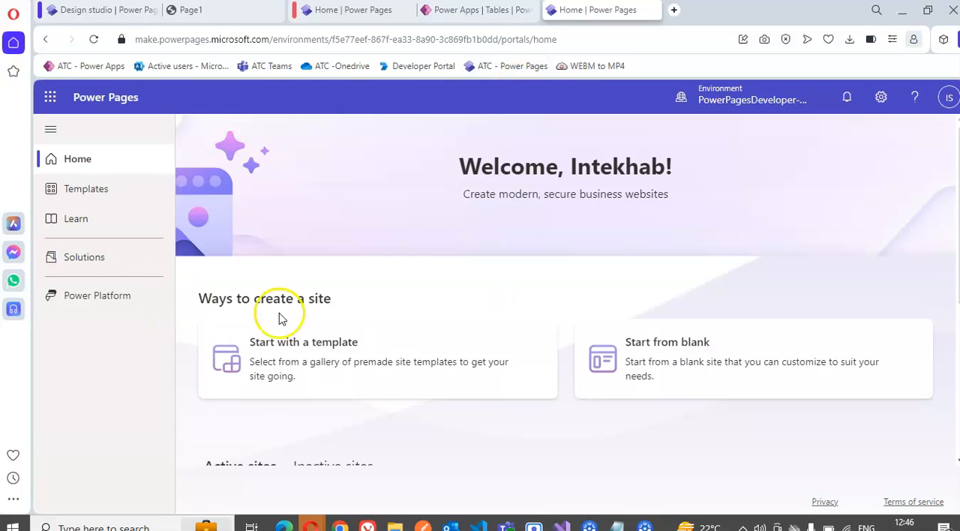
scroll(down, 3)
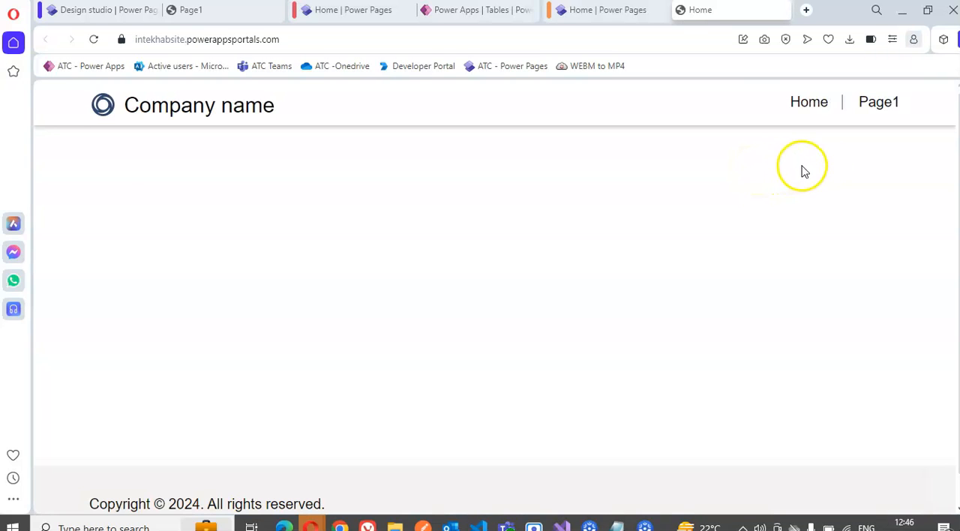
click(878, 102)
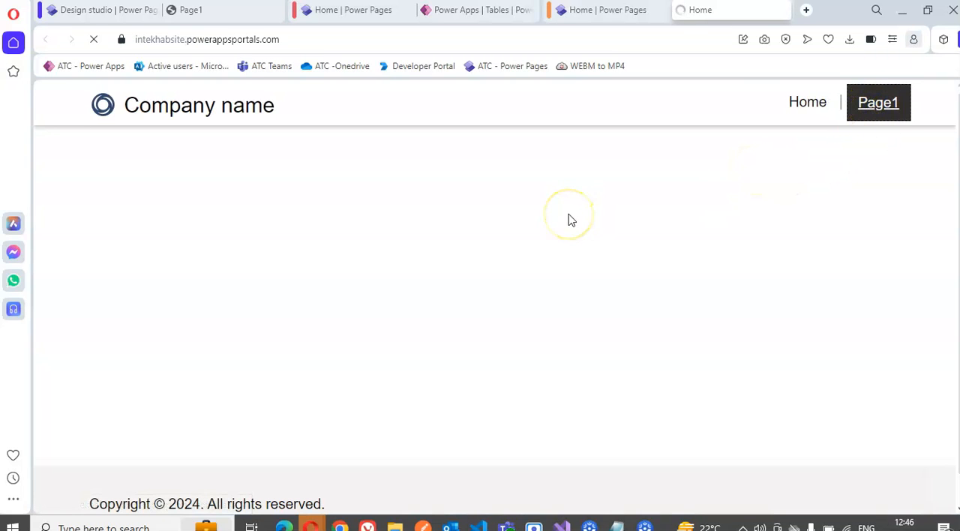
click(879, 102)
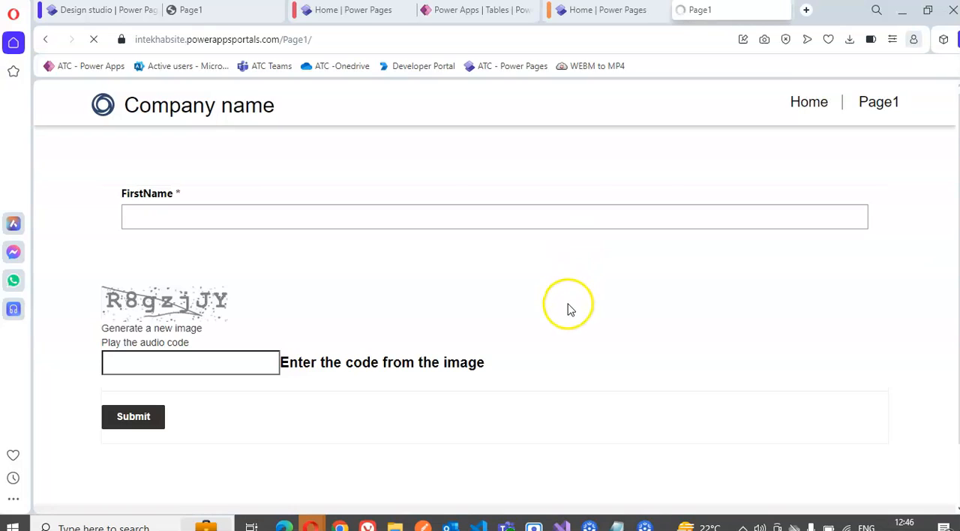
- Fill the FirstName field of Page1's form with 'With Captcha'
click(152, 328)
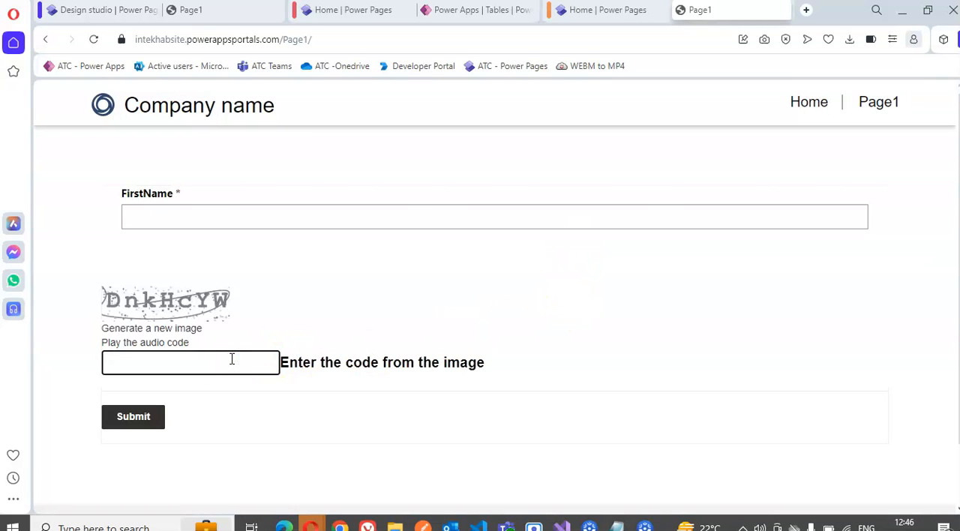
click(495, 216)
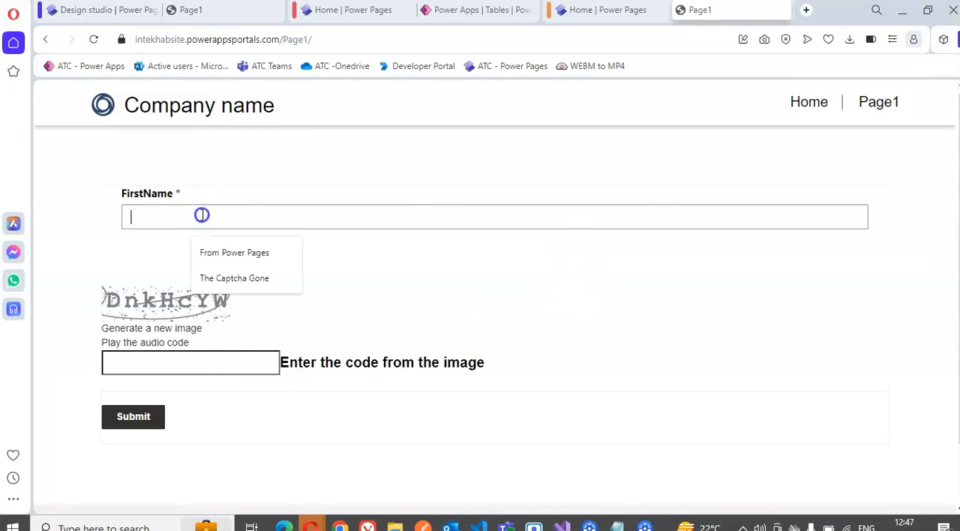
text(With)
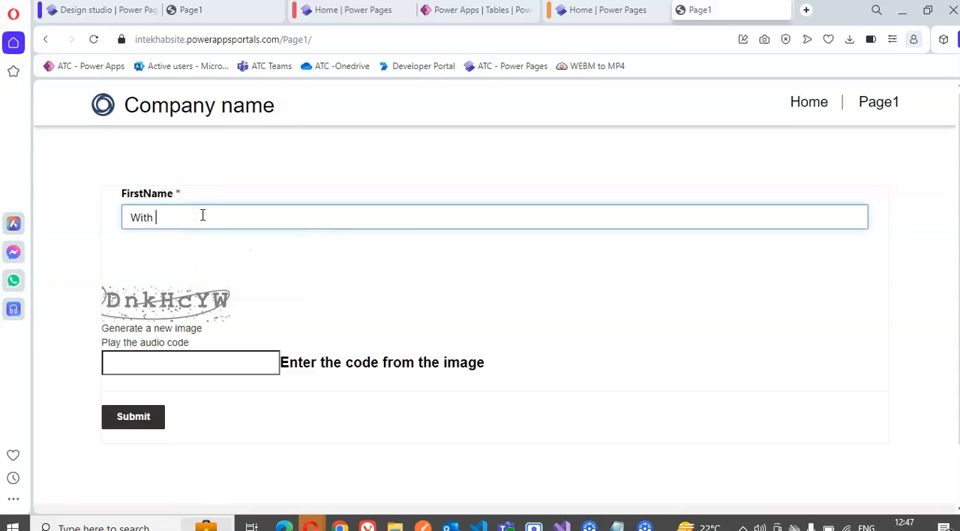
text(Captcha)
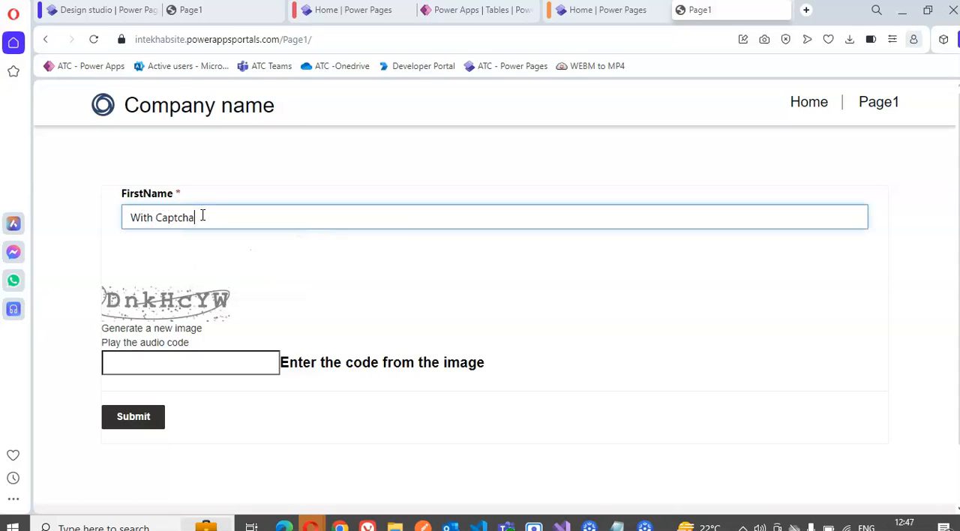
- Enter the CAPTCHA code 'DnkHcYW', submit the form, and return to the PowerPages_Table data in Power Apps
click(190, 363)
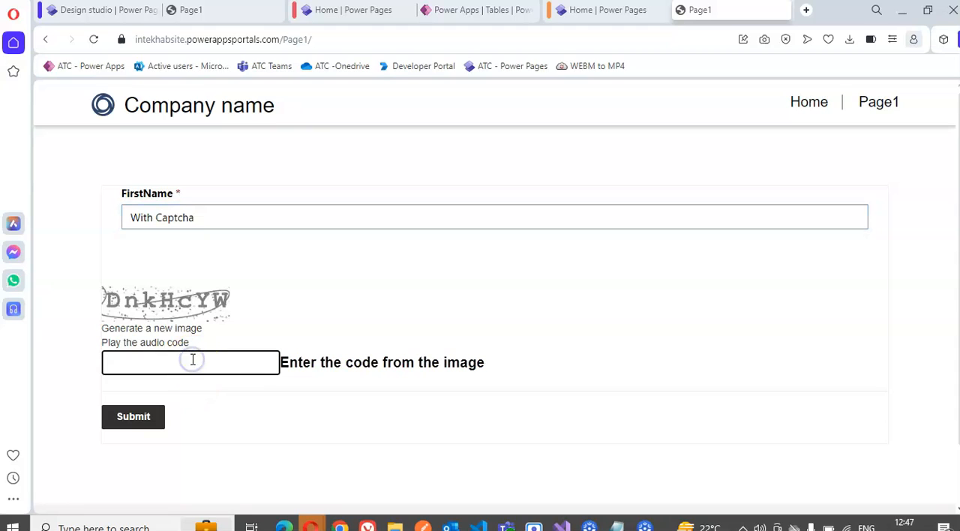
text(Dnk)
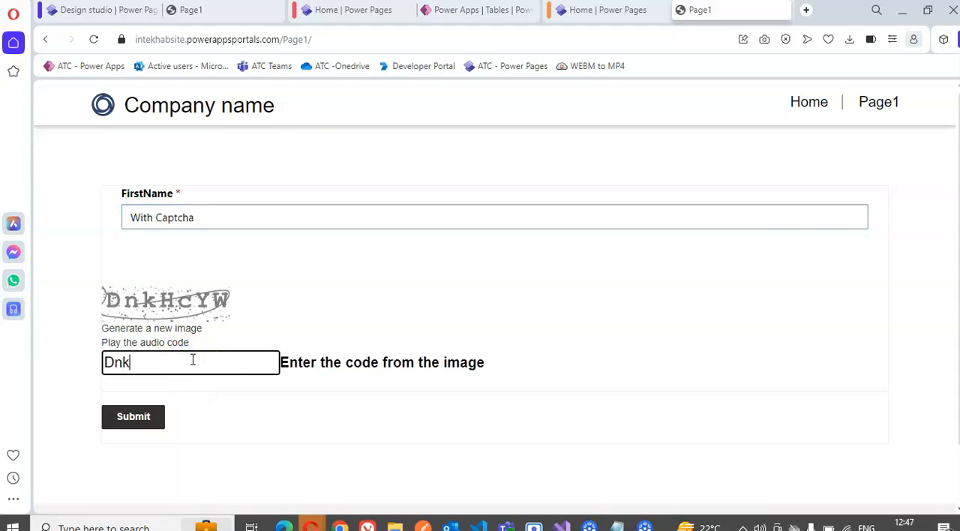
text(Hc)
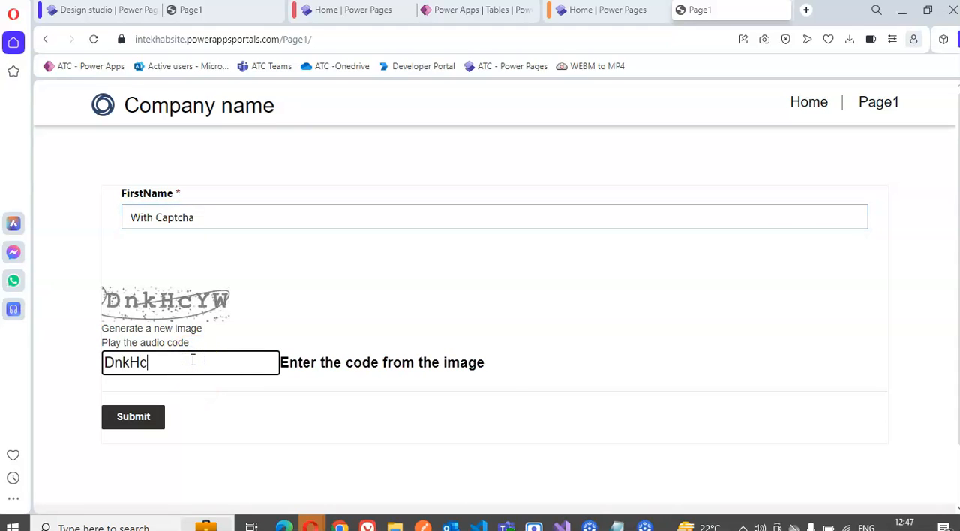
text(YW)
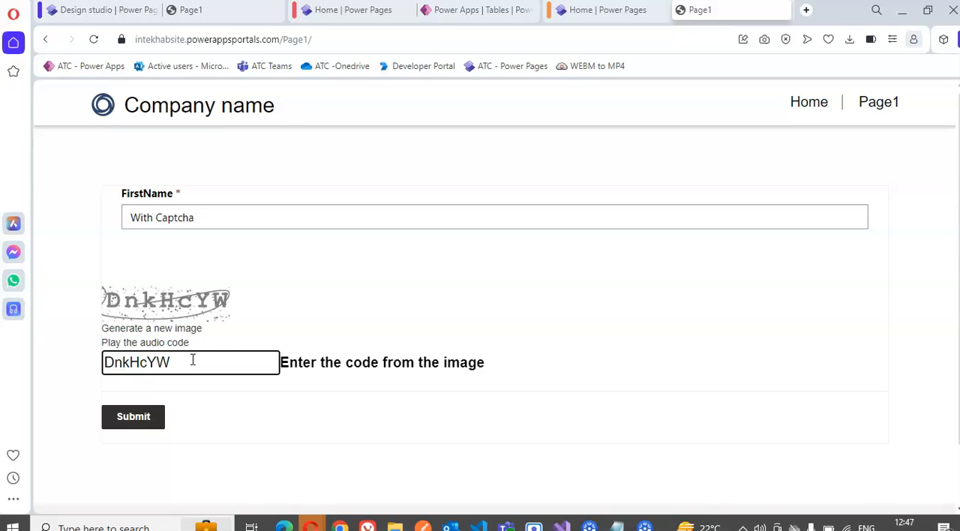
click(132, 416)
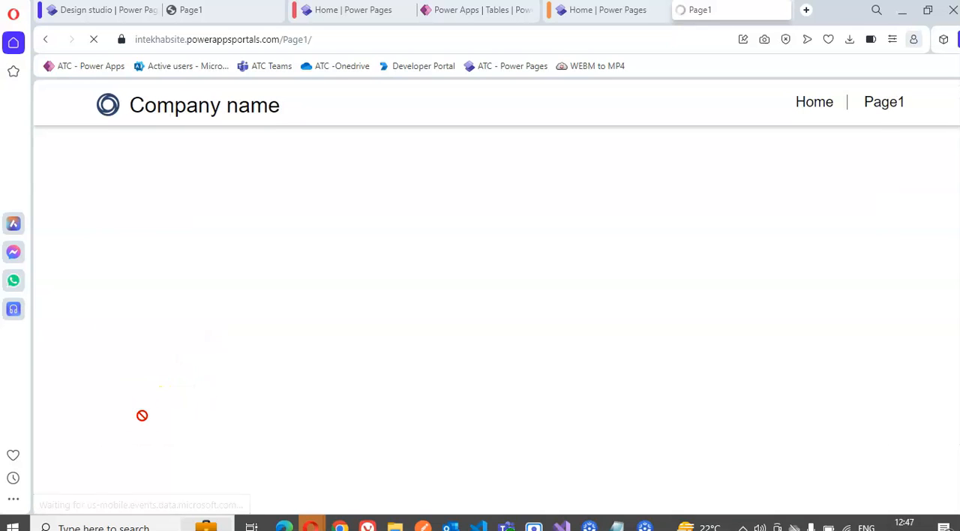
click(477, 10)
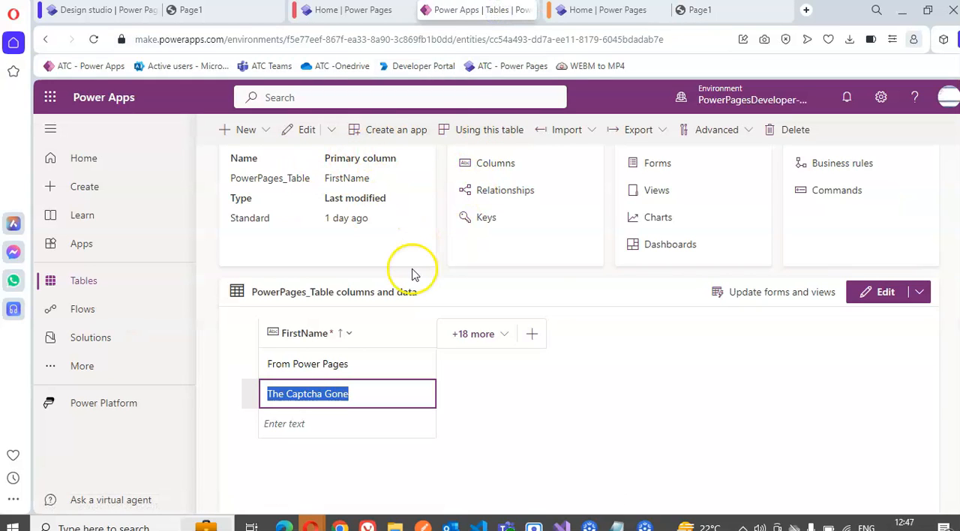
- Reload the PowerPages_Table page in Power Apps to fetch the newly submitted record
scroll(up, 3)
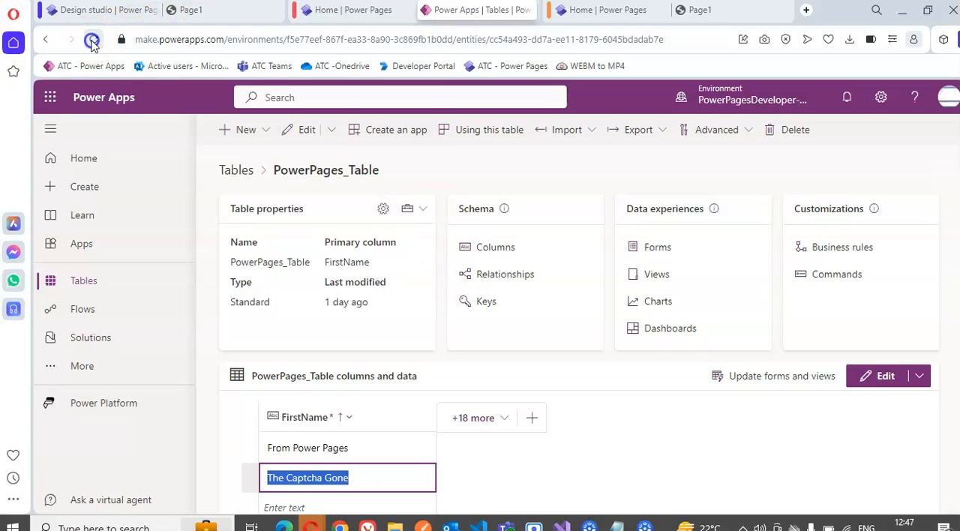
click(92, 39)
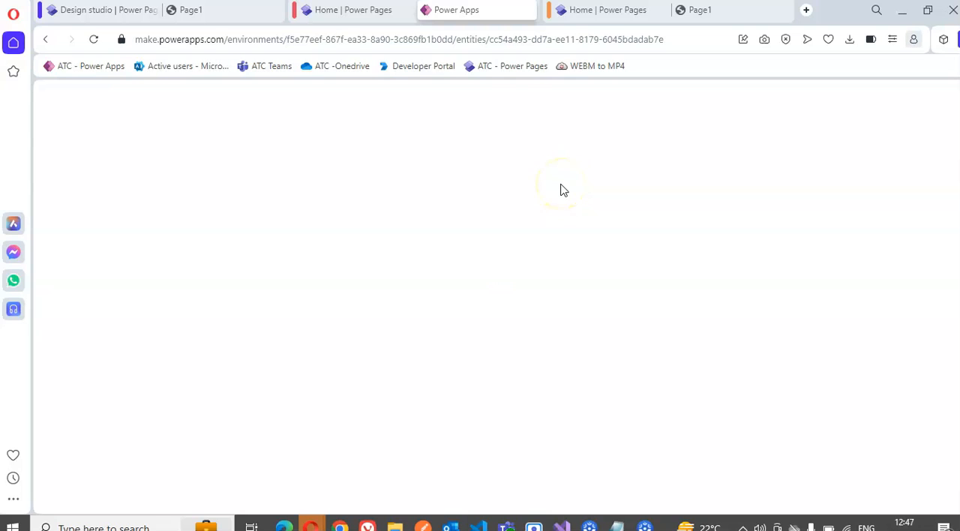